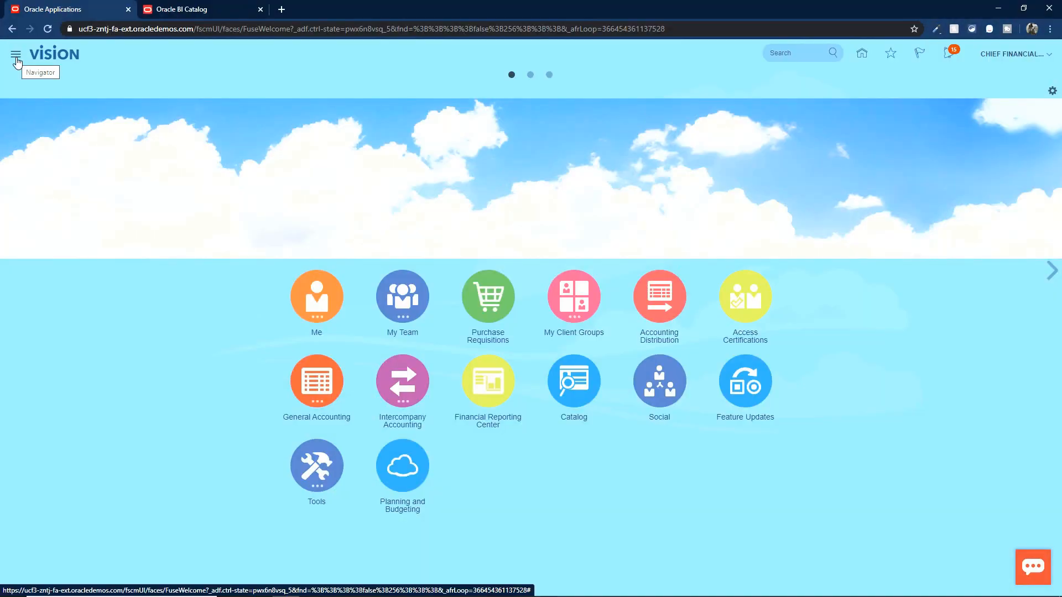
{"action": "mouse_move", "coordinate": [34, 114]}
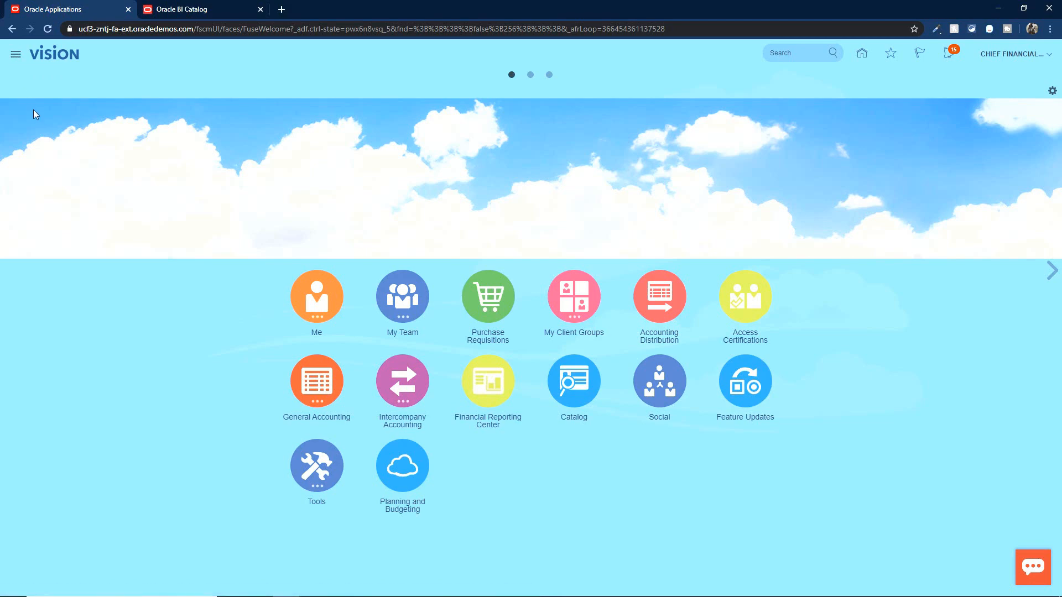
- Reach Reports and Analytics via the Navigator and start editing the favourite Invoice Details analysis
{"action": "left_click", "coordinate": [16, 53]}
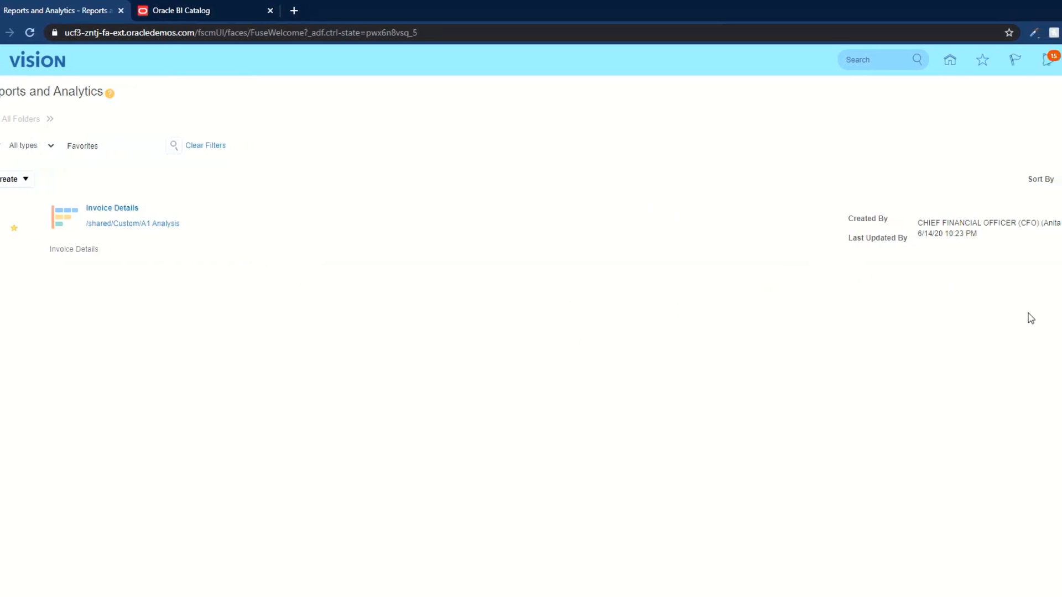
{"action": "left_click", "coordinate": [120, 10]}
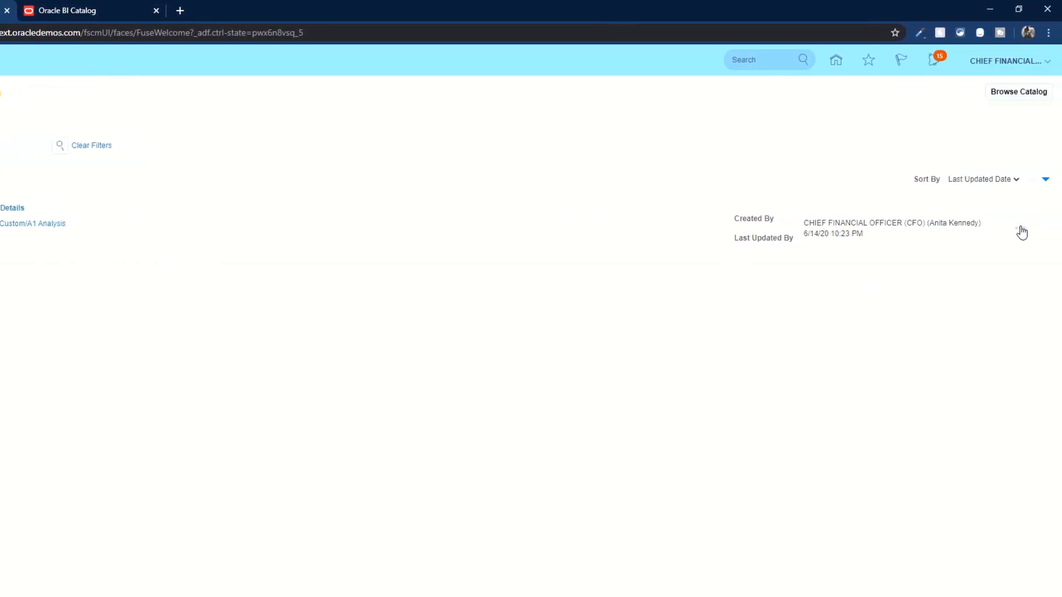
{"action": "mouse_move", "coordinate": [1013, 257]}
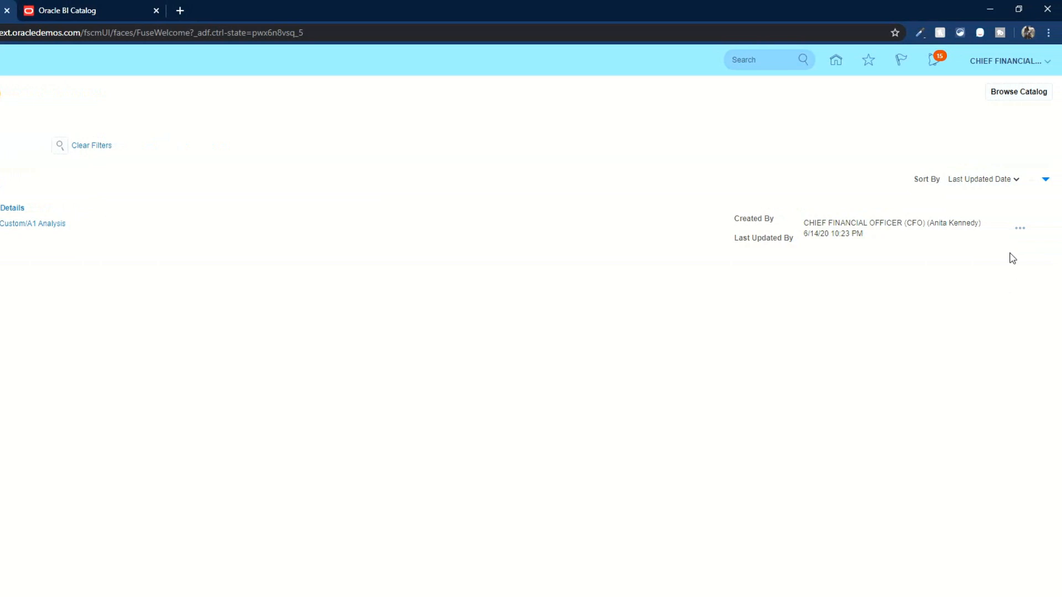
{"action": "mouse_move", "coordinate": [1019, 230]}
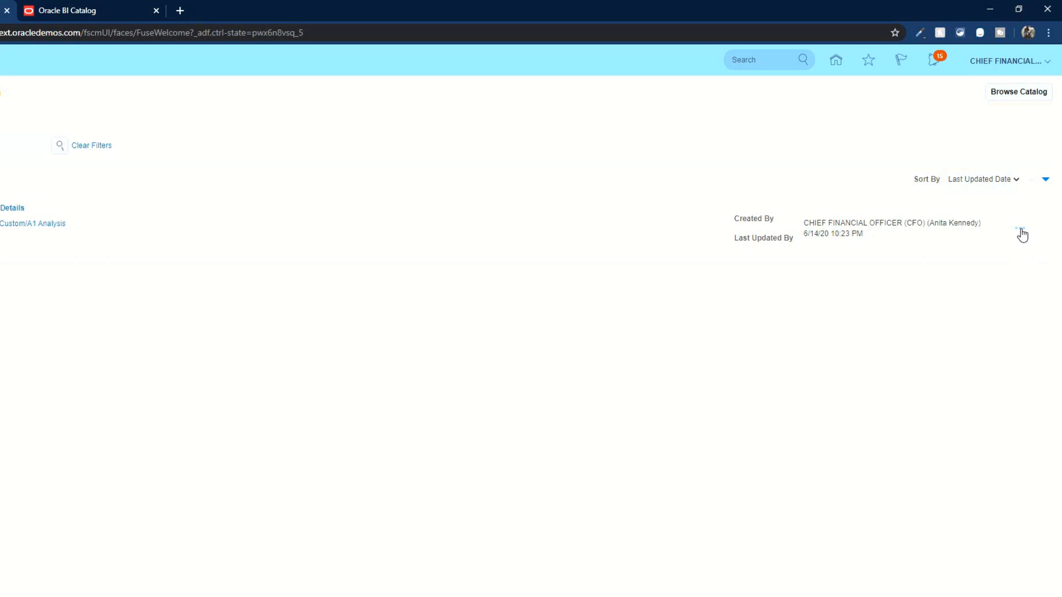
{"action": "left_click", "coordinate": [1021, 230]}
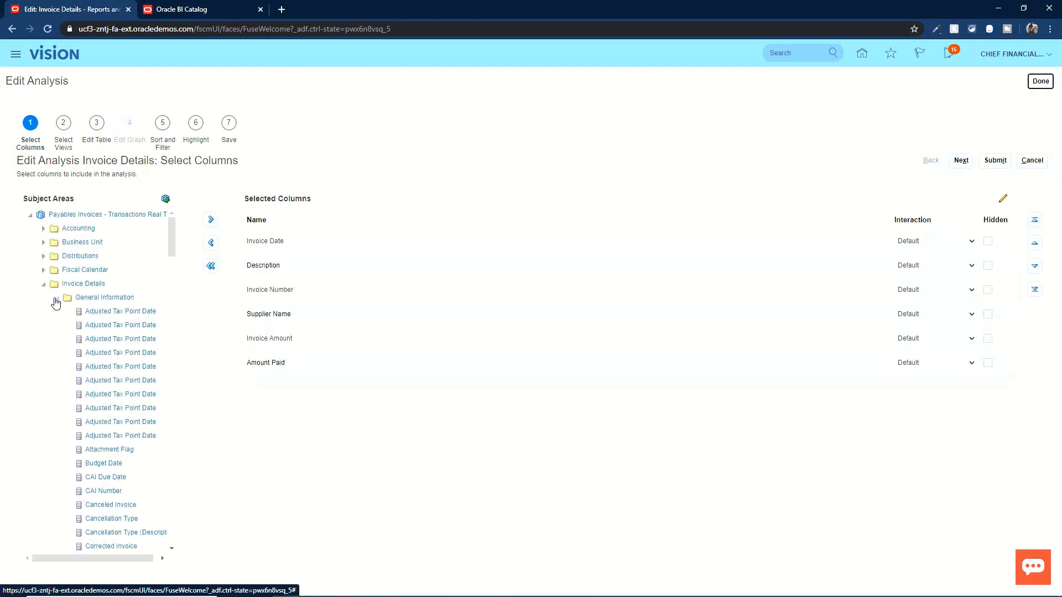
{"action": "mouse_move", "coordinate": [56, 302]}
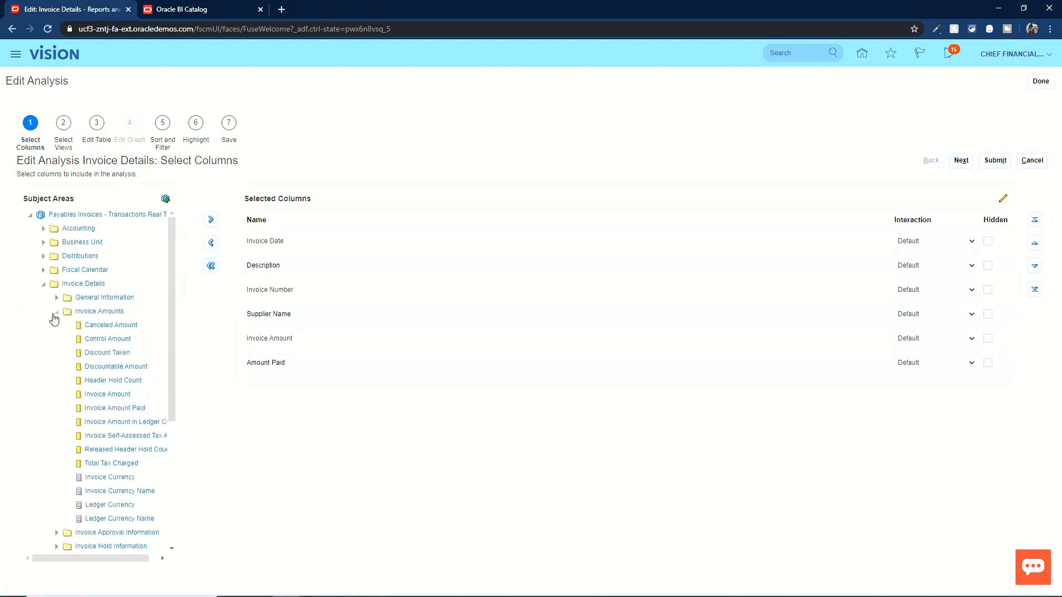
- Expand Invoice Details > General Information in the Subject Areas tree to reveal Invoice Type Name
{"action": "left_click", "coordinate": [57, 311]}
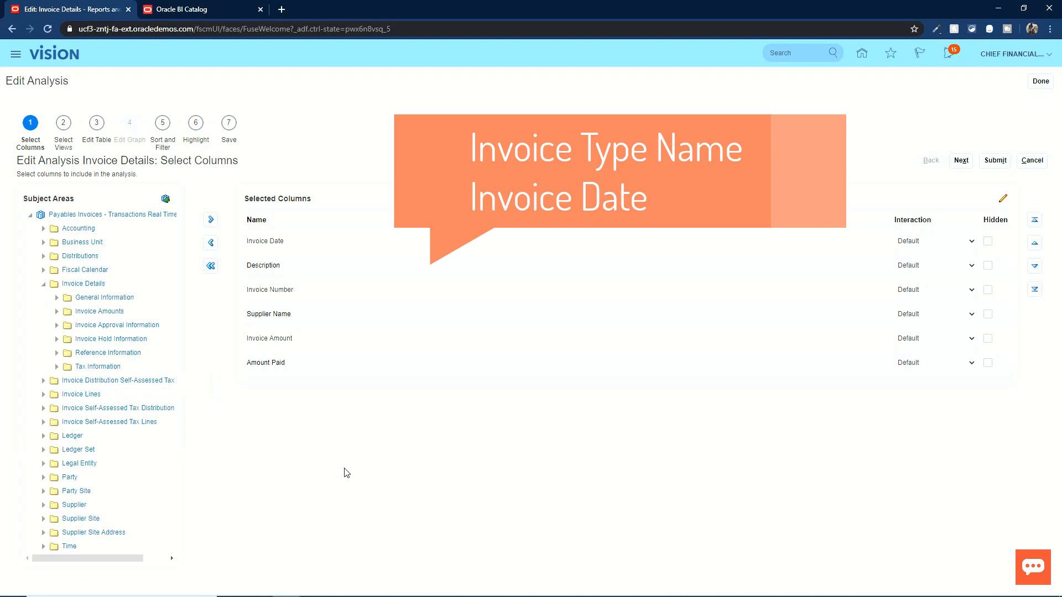
{"action": "mouse_move", "coordinate": [339, 468]}
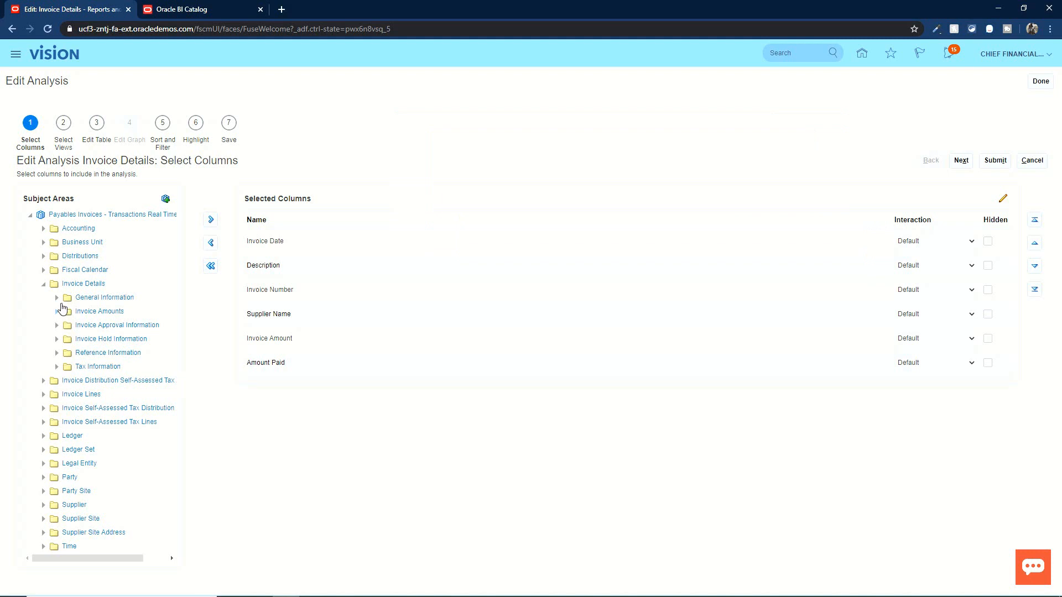
{"action": "mouse_move", "coordinate": [306, 443]}
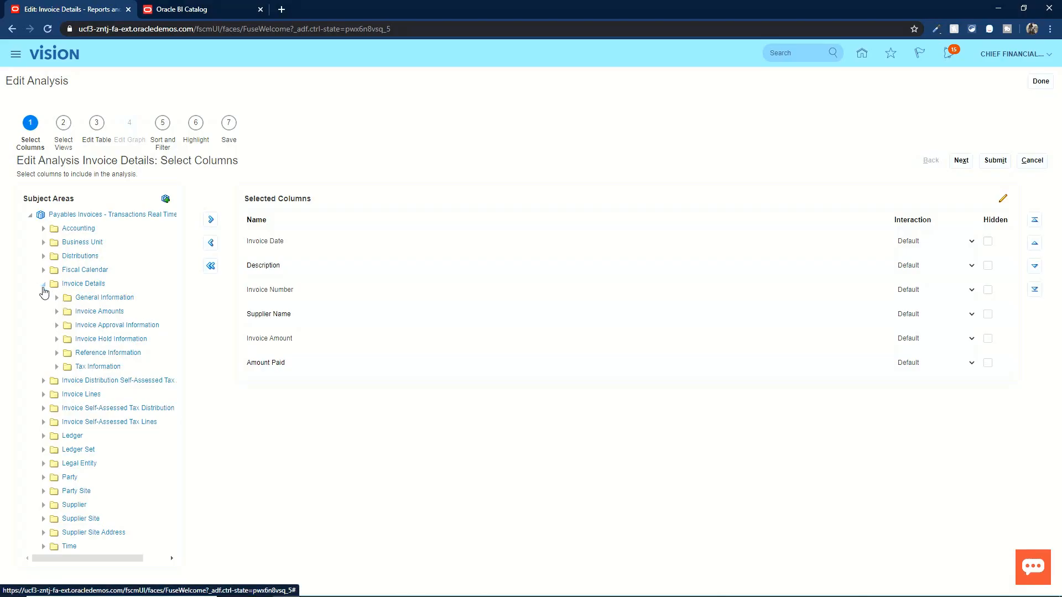
{"action": "mouse_move", "coordinate": [57, 300]}
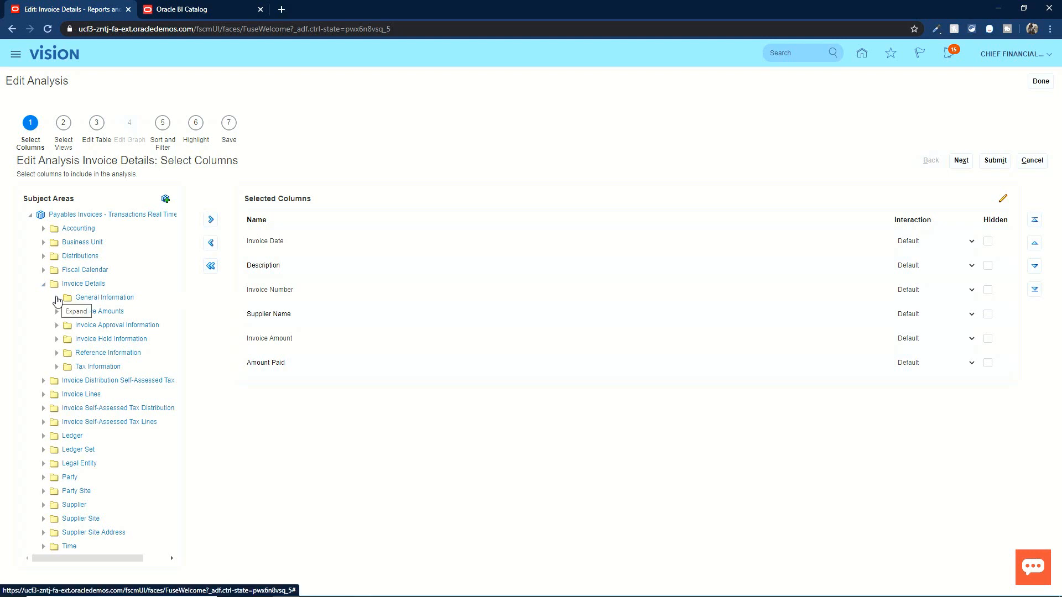
{"action": "left_click", "coordinate": [57, 301]}
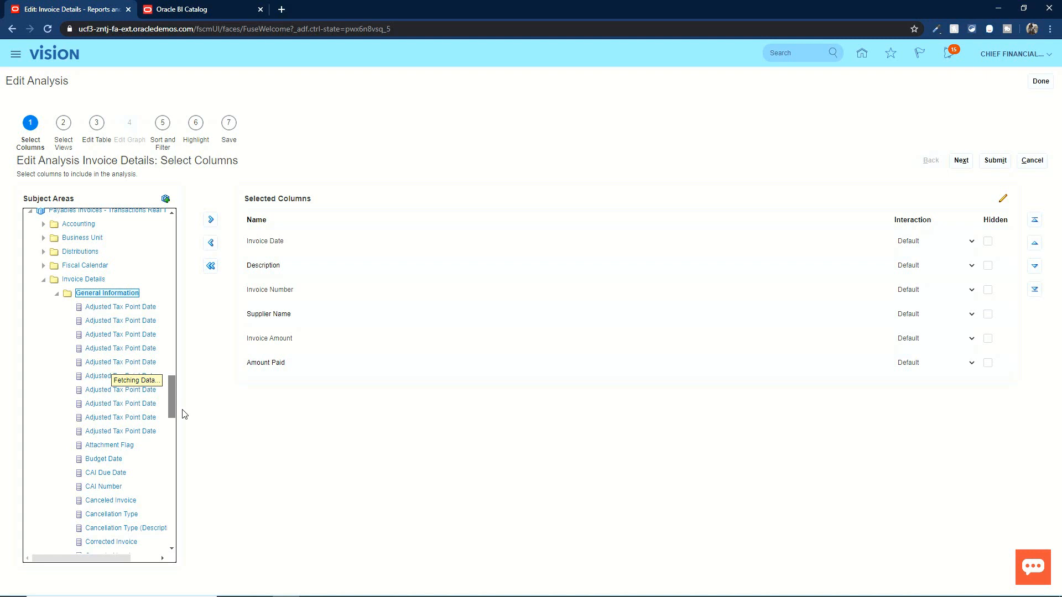
{"action": "scroll", "scroll_direction": "down", "scroll_amount": 3}
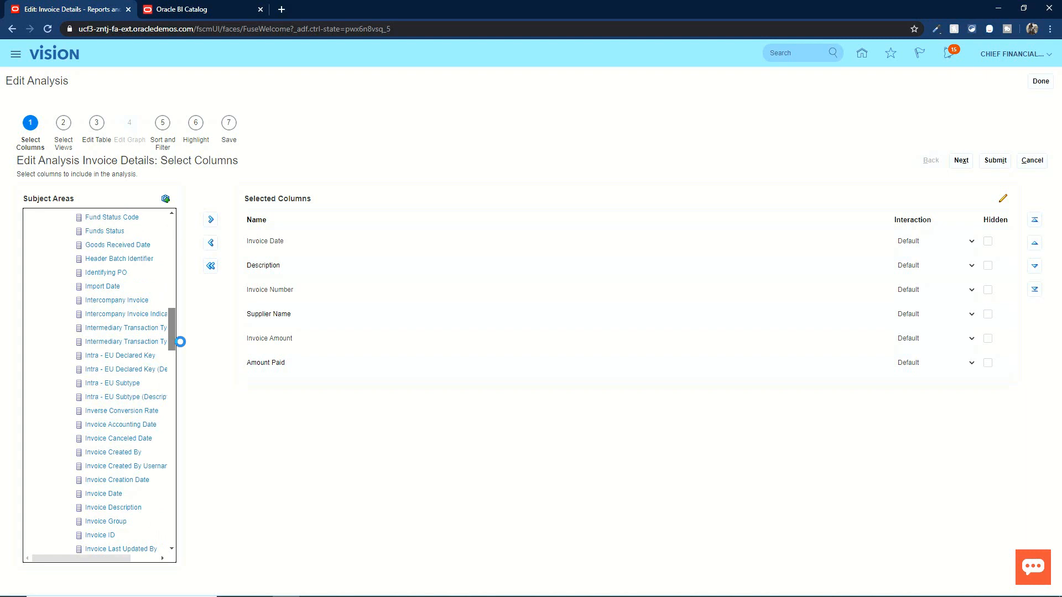
{"action": "scroll", "scroll_direction": "down", "scroll_amount": 3}
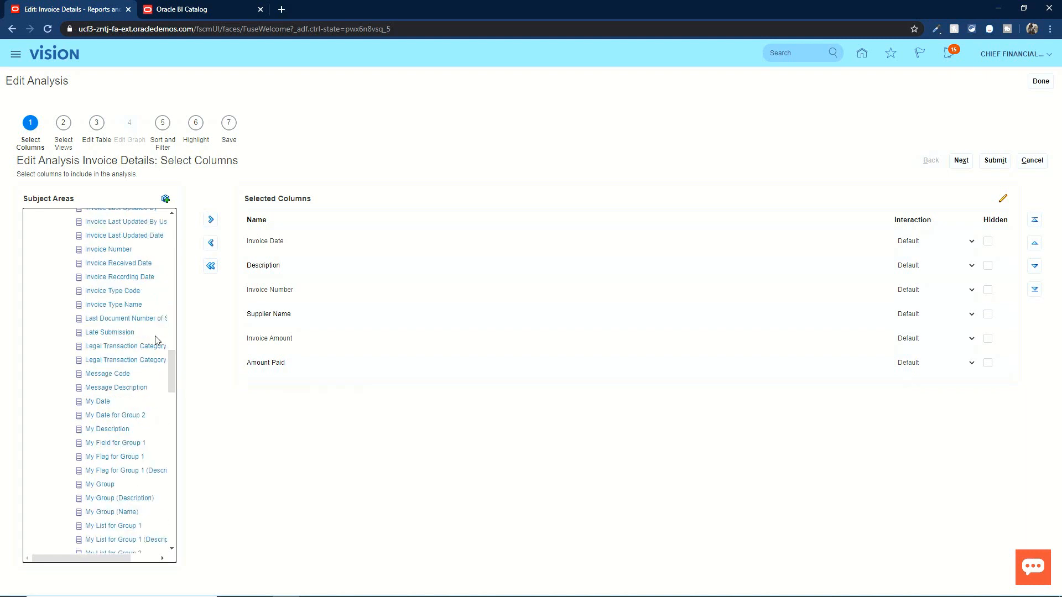
- Add Invoice Type Name as a column and rename it to Invoice Type
{"action": "double_click", "coordinate": [113, 305]}
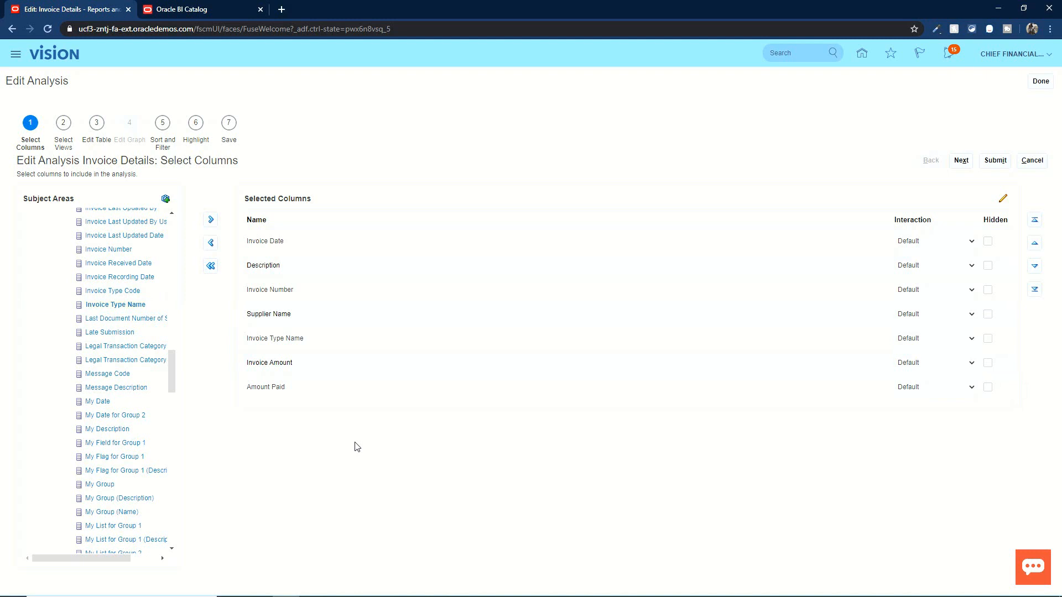
{"action": "left_click", "coordinate": [330, 339]}
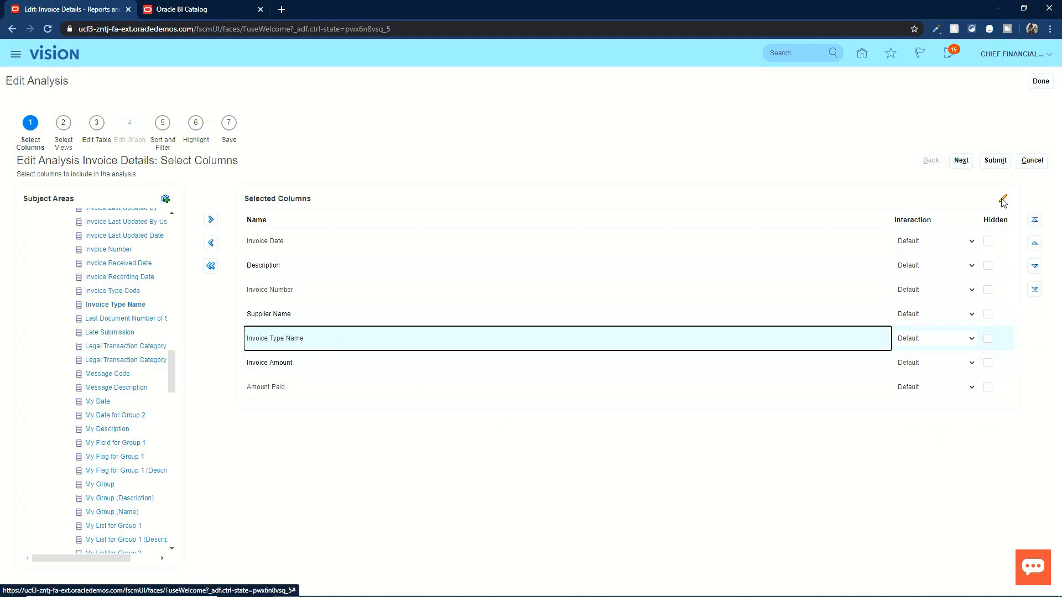
{"action": "mouse_move", "coordinate": [1003, 202]}
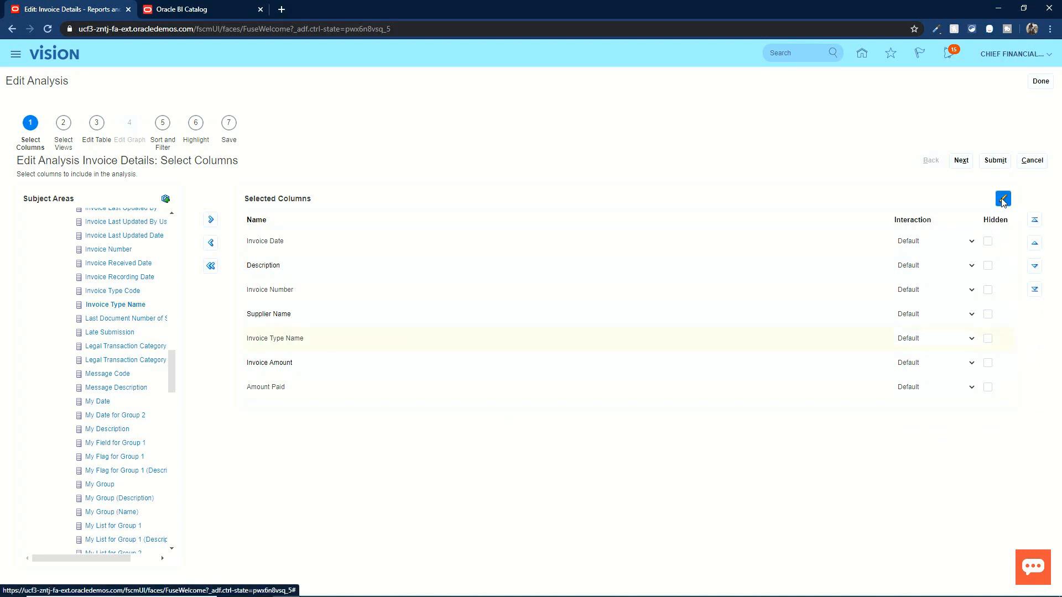
{"action": "left_click", "coordinate": [1003, 198]}
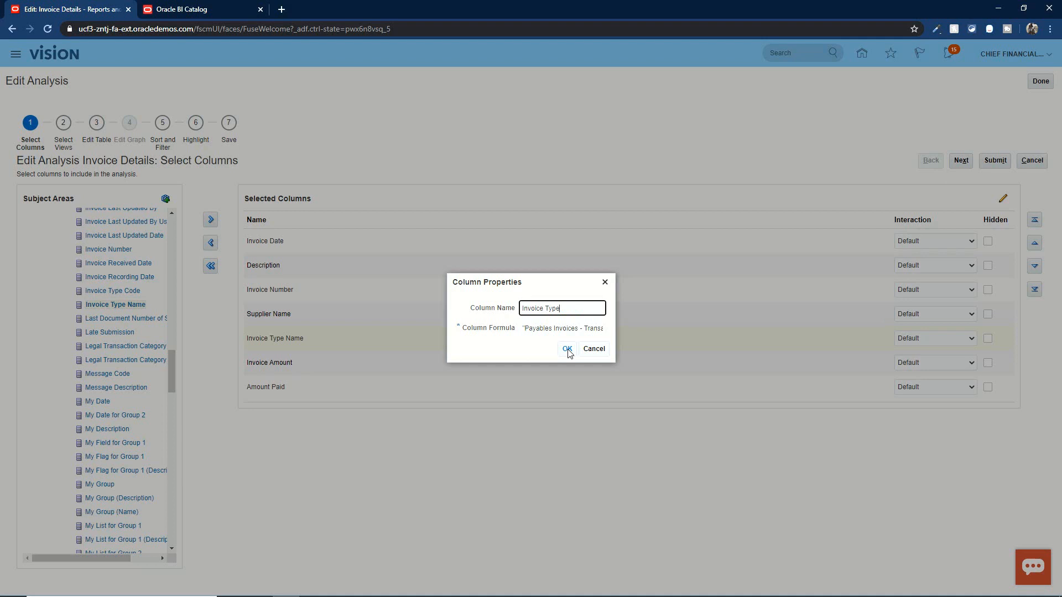
{"action": "left_click", "coordinate": [567, 349]}
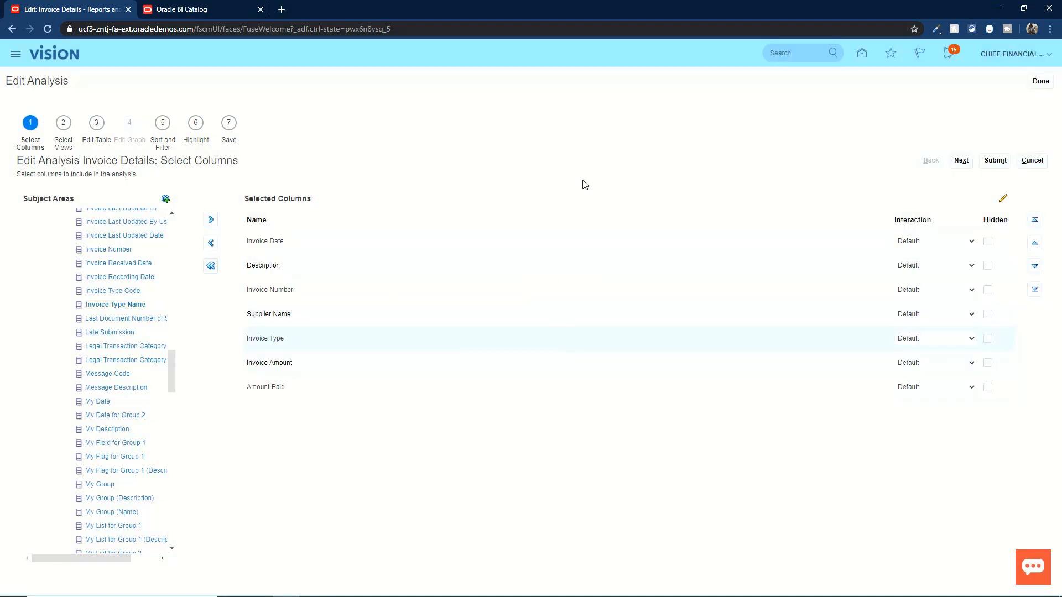
{"action": "mouse_move", "coordinate": [554, 167]}
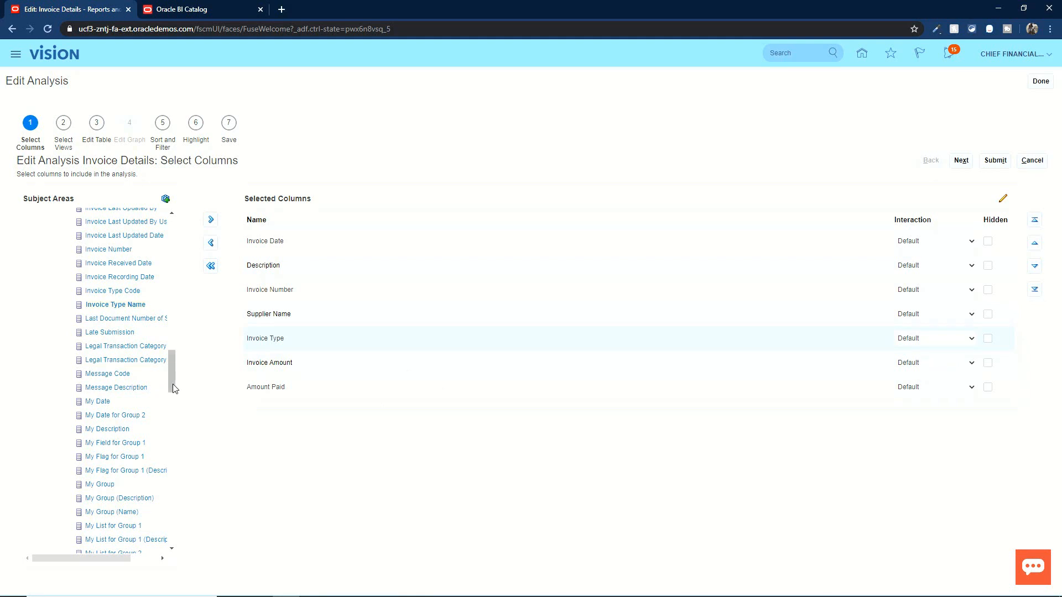
{"action": "mouse_move", "coordinate": [183, 381]}
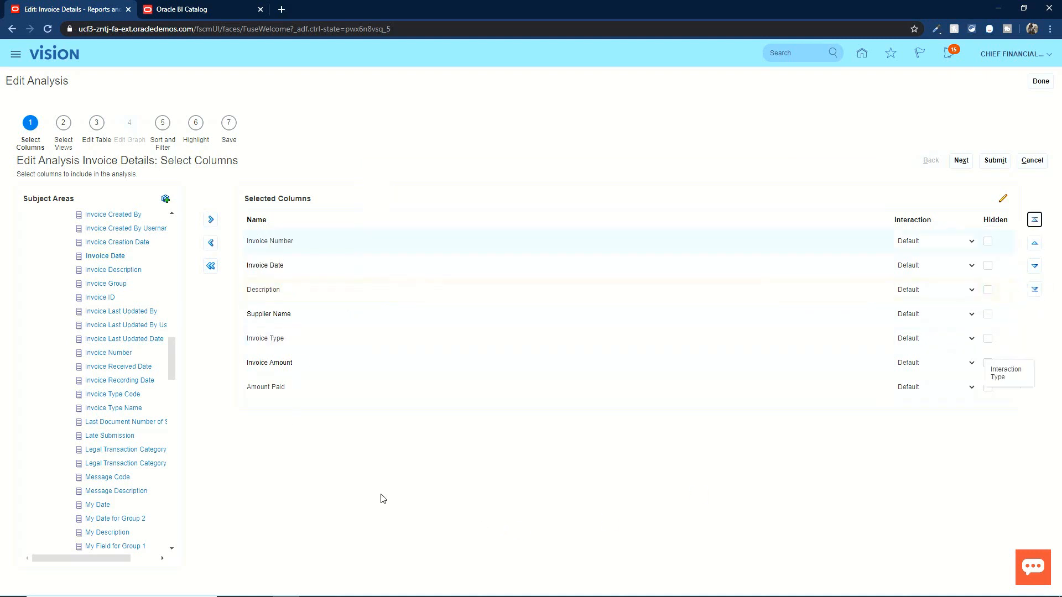
{"action": "mouse_move", "coordinate": [375, 497]}
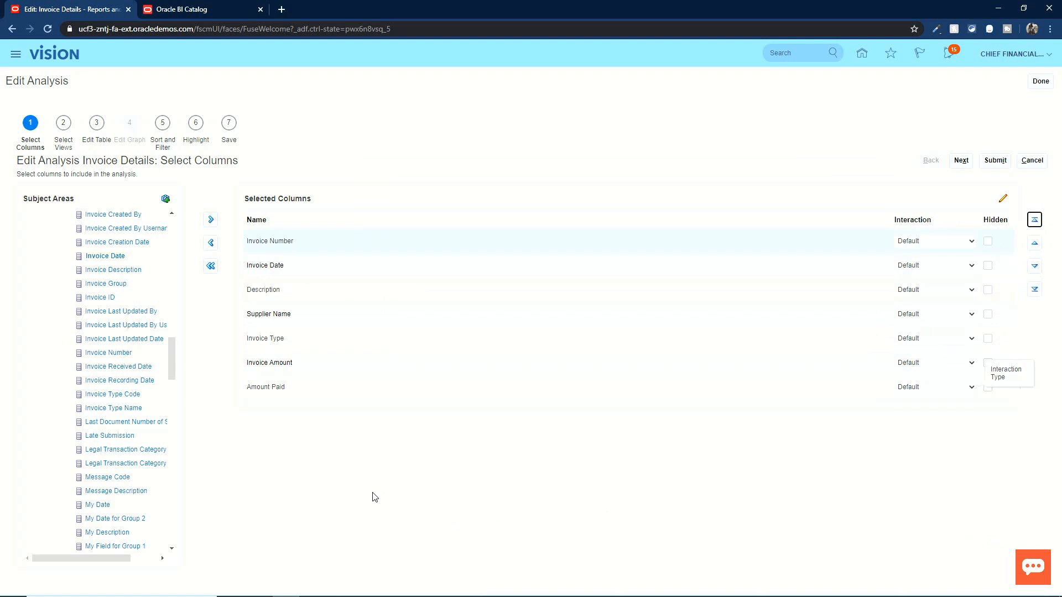
- Add a second Invoice Date column and name it Days
{"action": "double_click", "coordinate": [105, 256]}
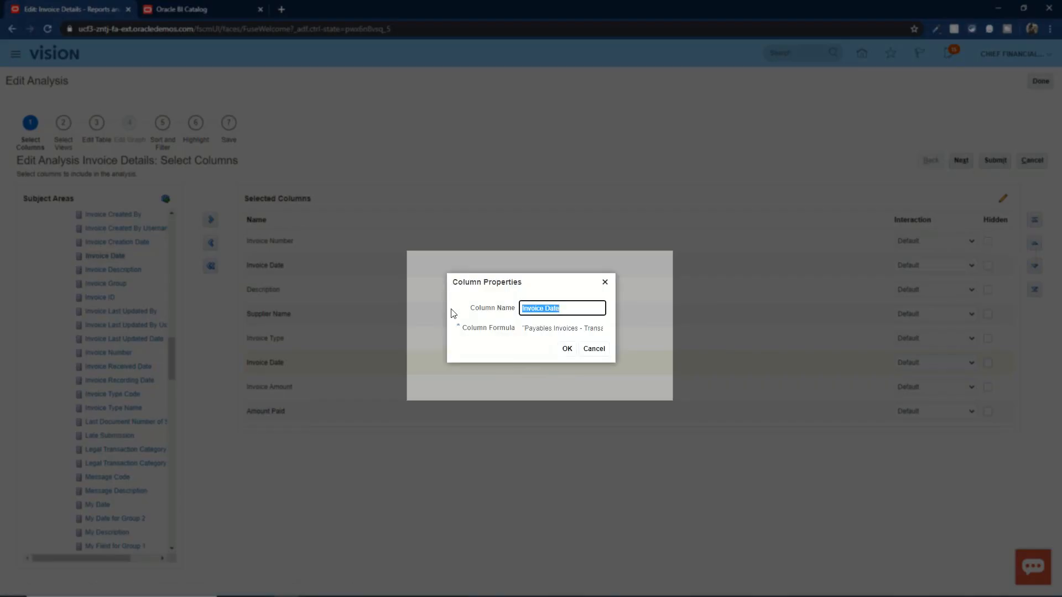
{"action": "type", "text": "Days"}
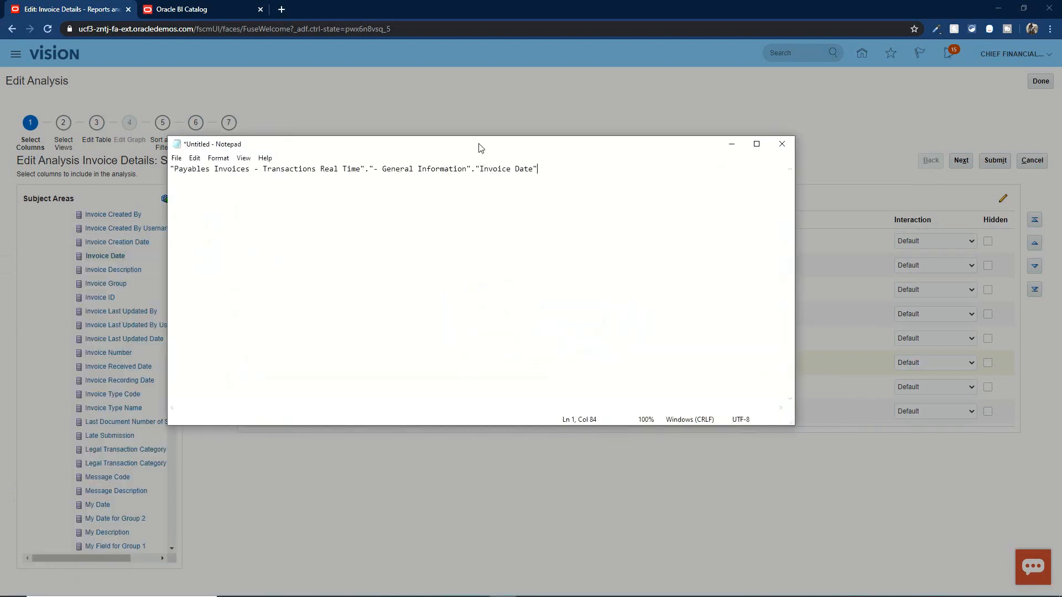
- Write TIMESTAMPDIFF(SQL_TSI_DAY,Field1,Field2) in Notepad below the Invoice Date reference
{"action": "left_click_drag", "start_coordinate": [480, 144], "coordinate": [560, 231]}
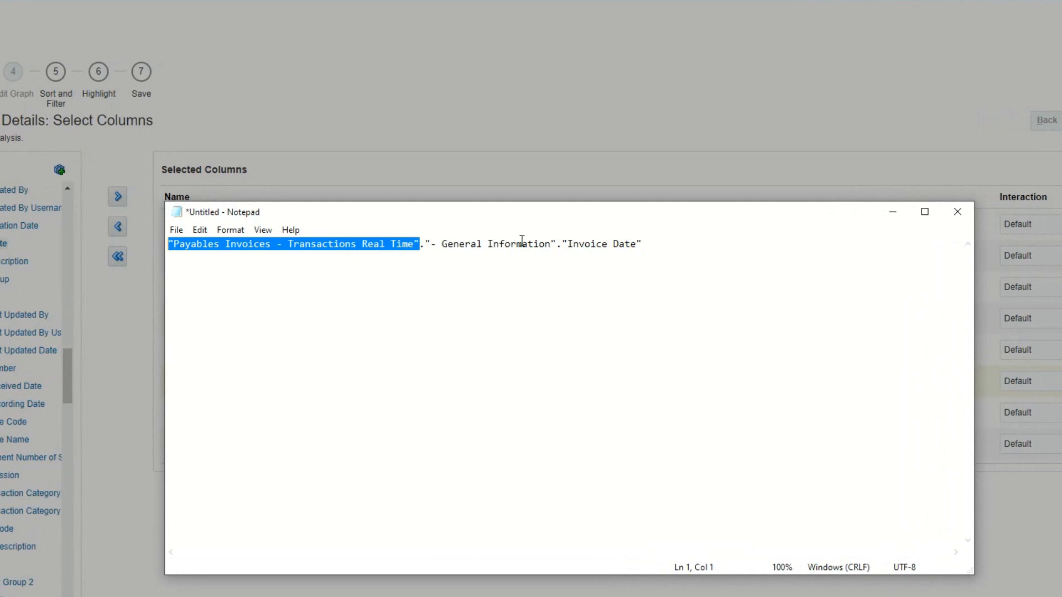
{"action": "double_click", "coordinate": [494, 244]}
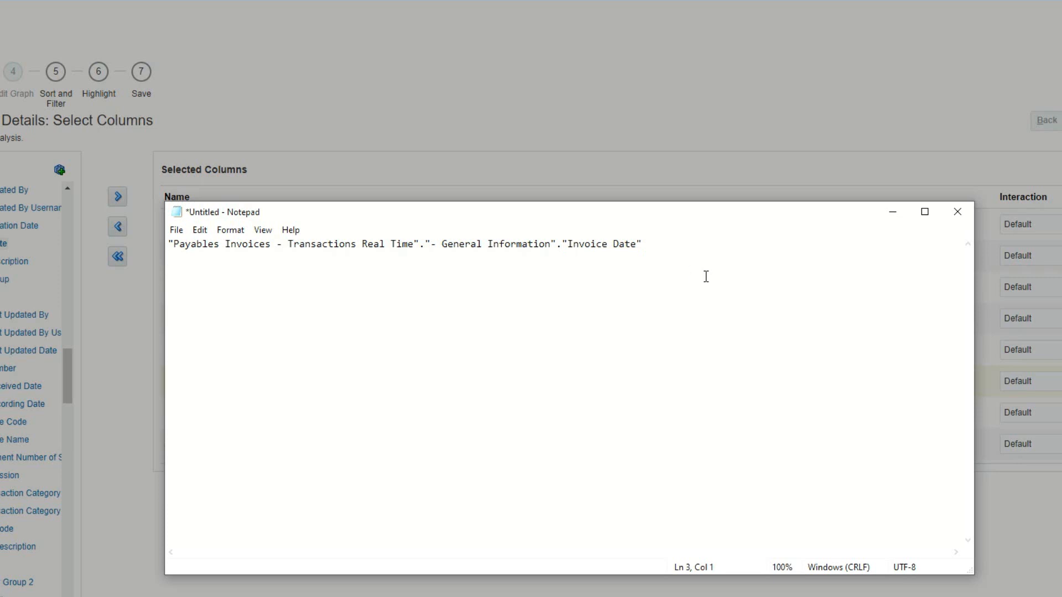
{"action": "type", "text": "TIMESTAMPDIF"}
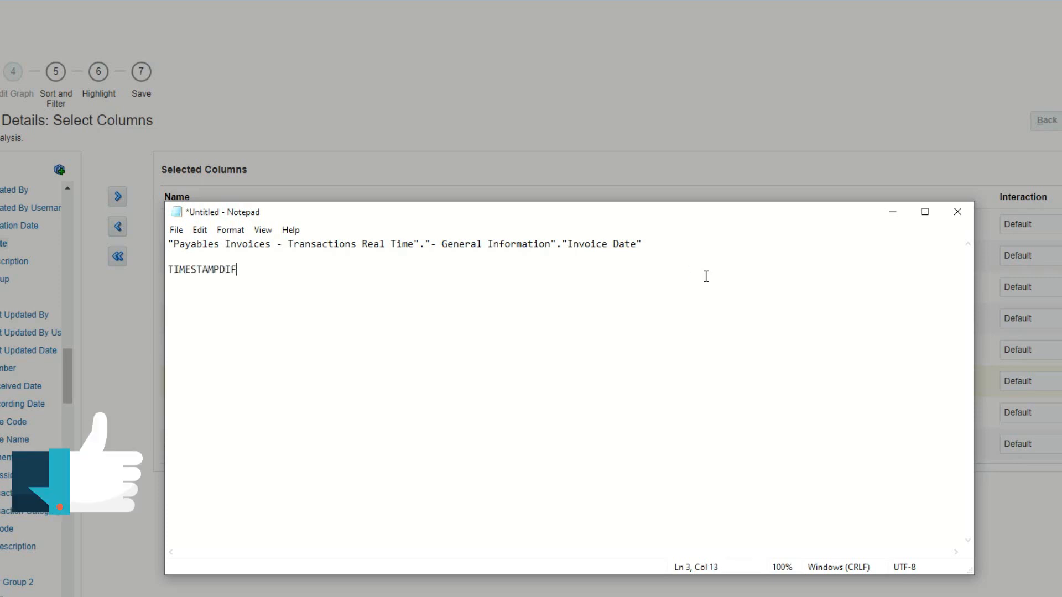
{"action": "type", "text": "F(SQL_T"}
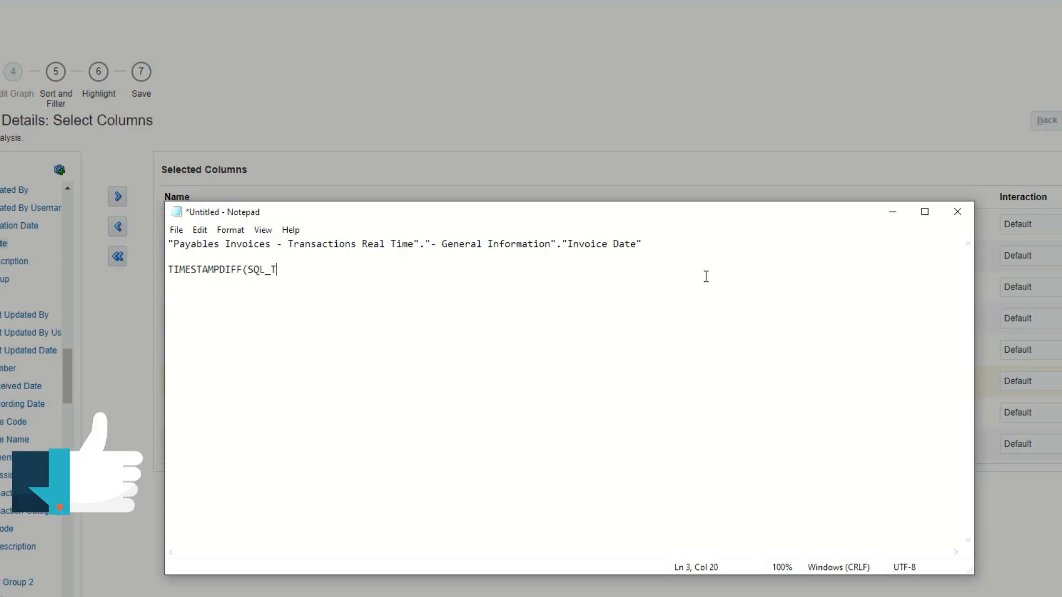
{"action": "type", "text": "SI_DAY"}
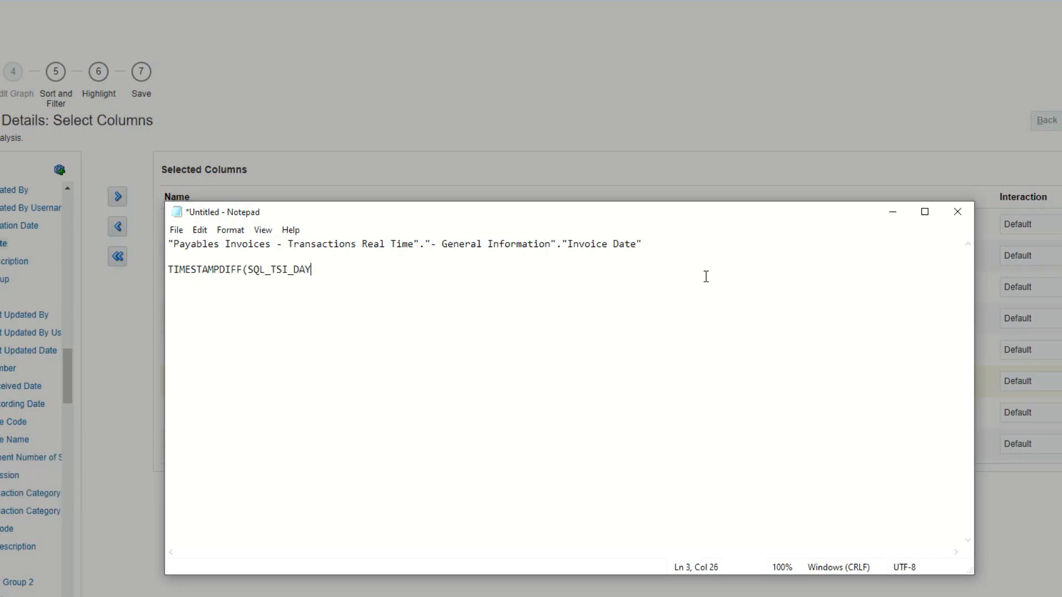
{"action": "type", "text": ","}
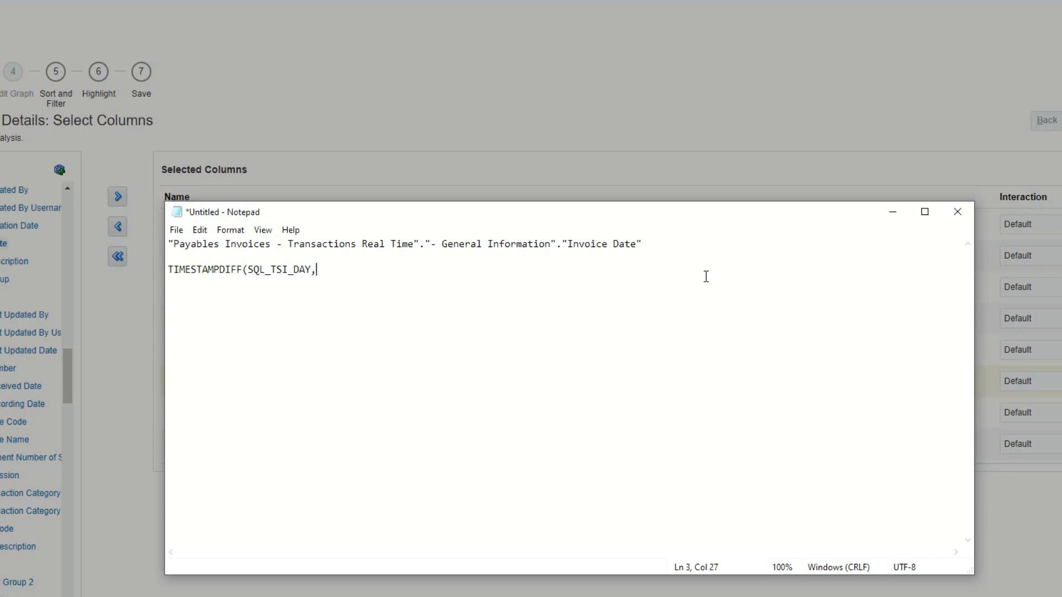
{"action": "type", "text": "Fie"}
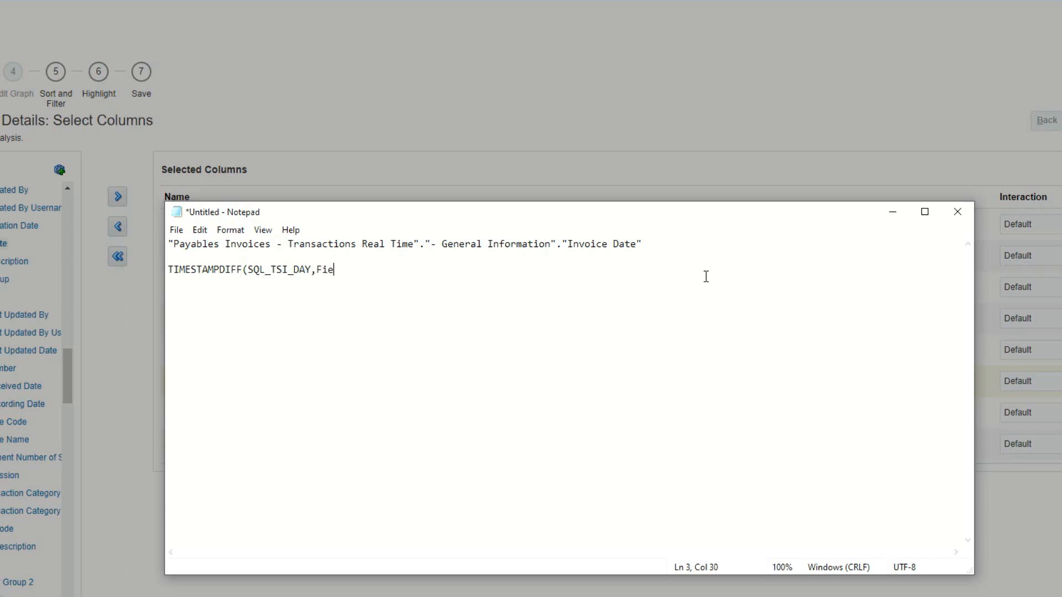
{"action": "type", "text": "ld1.F"}
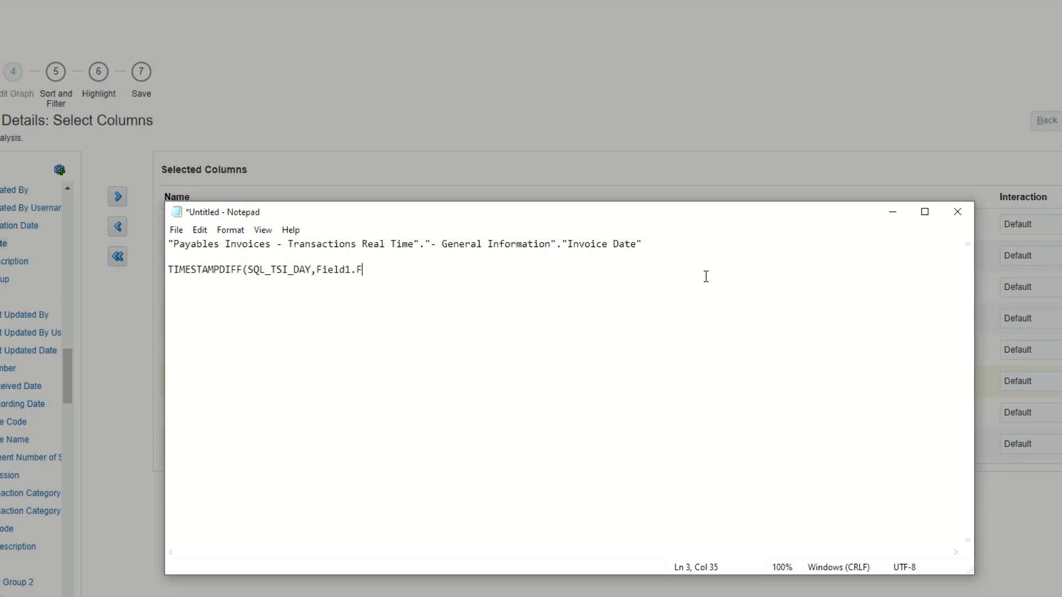
{"action": "type", "text": "ield"}
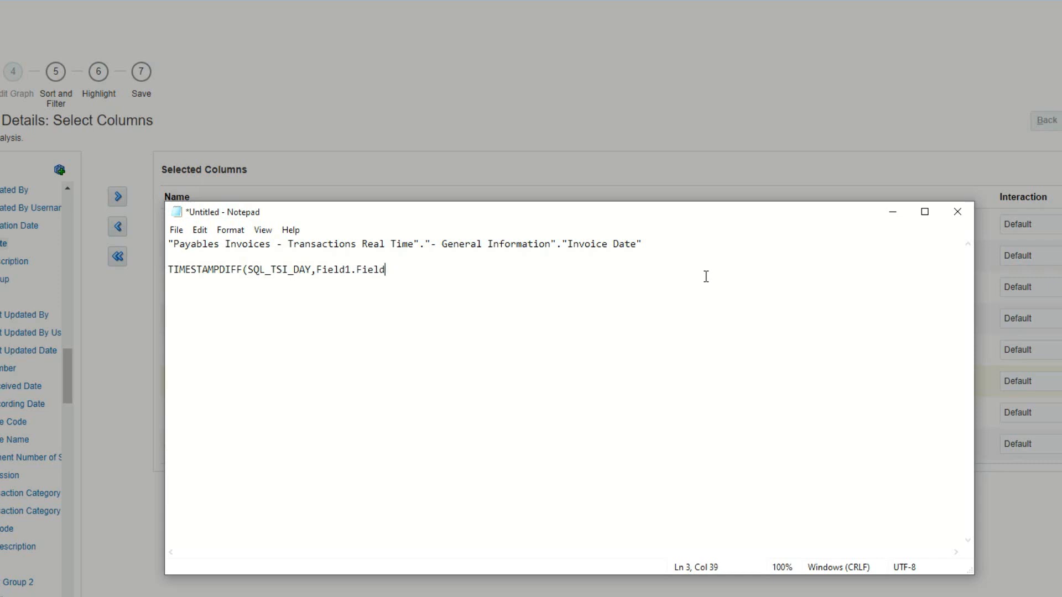
{"action": "type", "text": "2"}
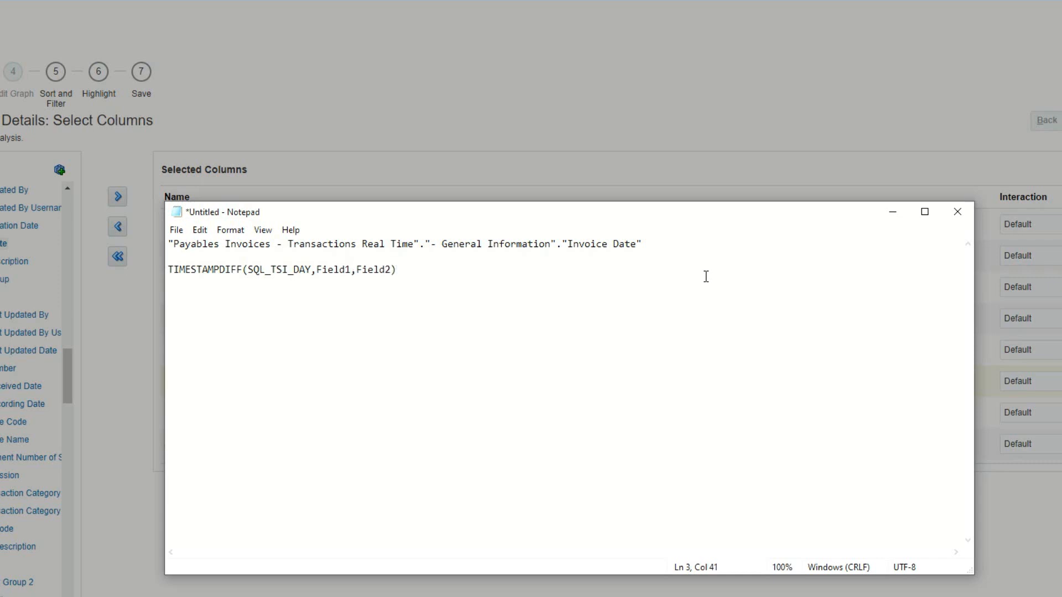
- Substitute the Invoice Date reference and CURRENT_DATE into the formula and select it for the Days column
{"action": "triple_click", "coordinate": [282, 269]}
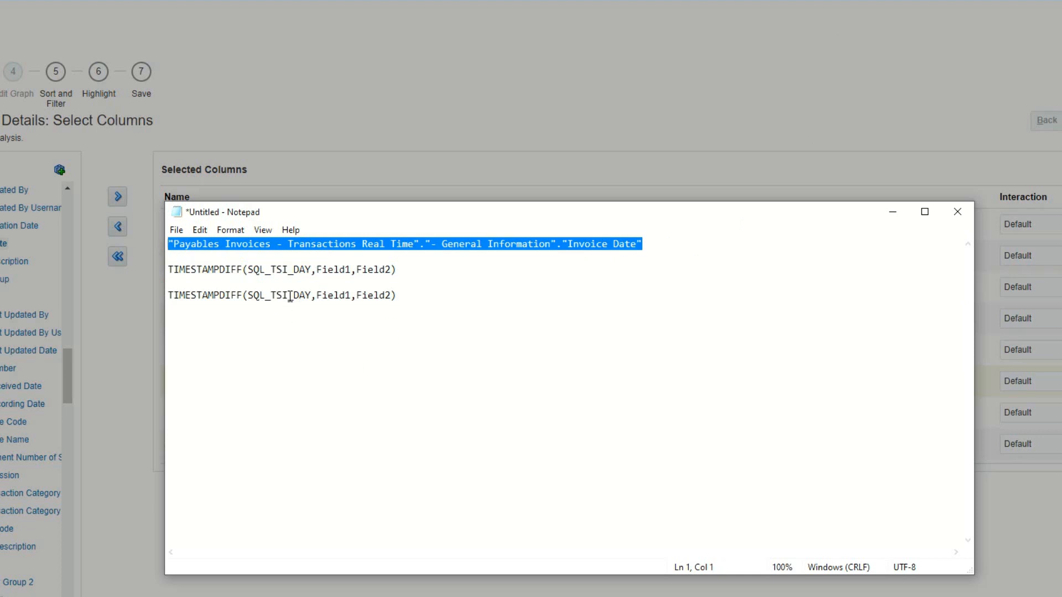
{"action": "double_click", "coordinate": [331, 294]}
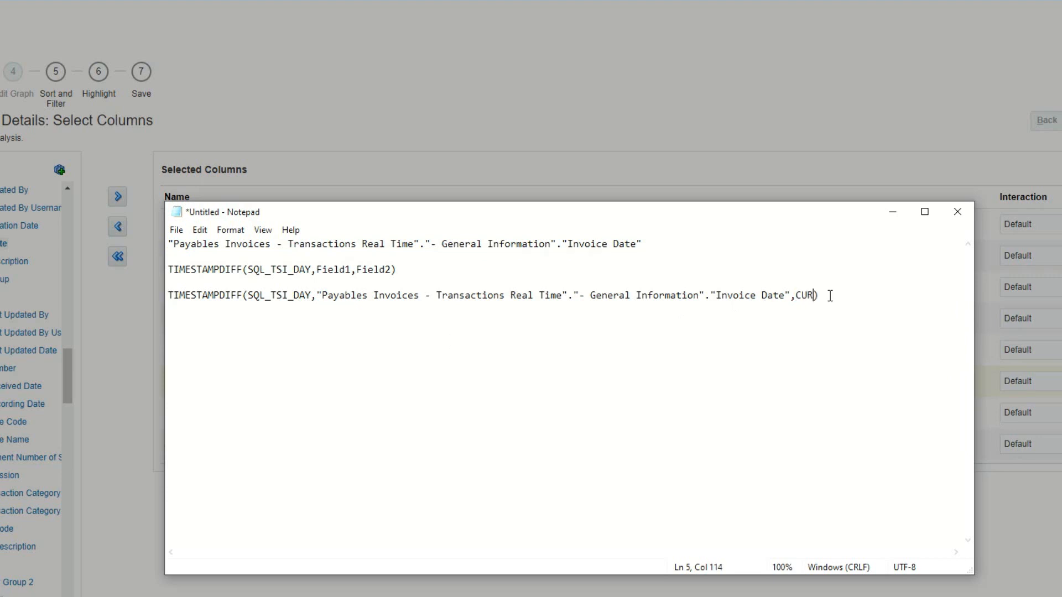
{"action": "type", "text": "RENT_DATE"}
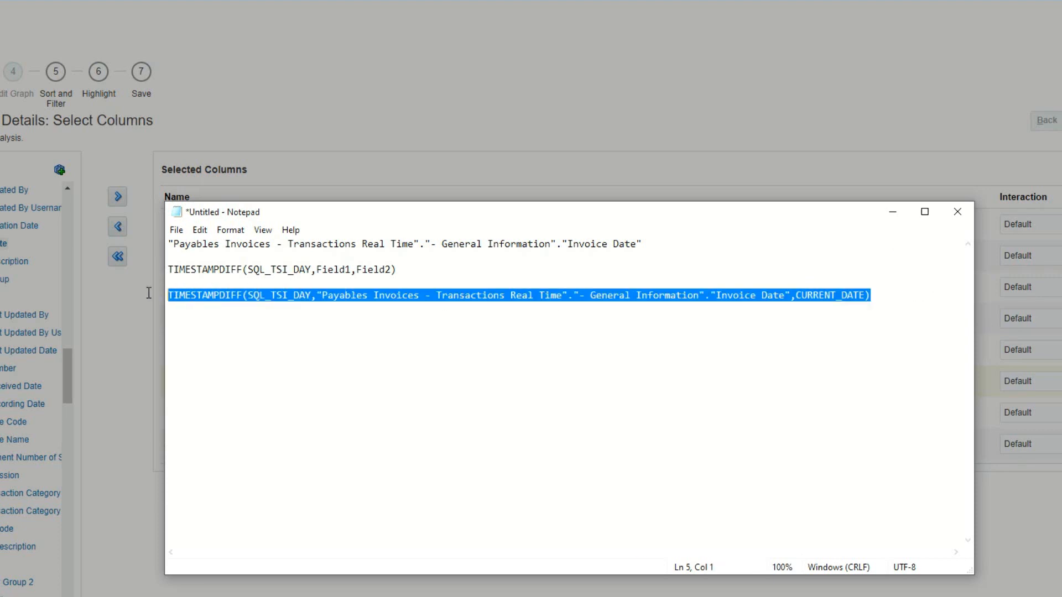
{"action": "mouse_move", "coordinate": [421, 404]}
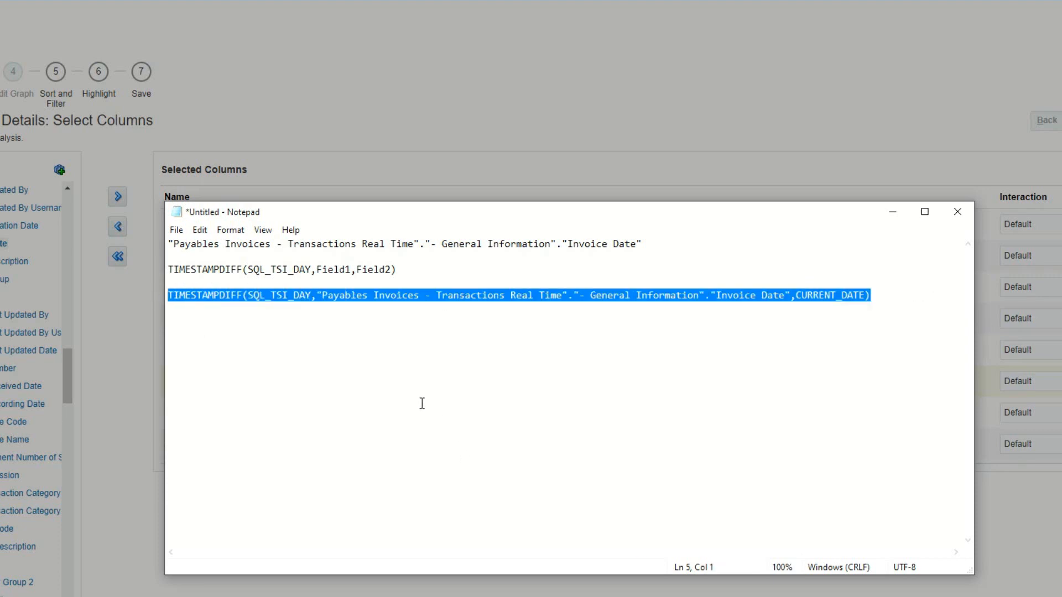
{"action": "double_click", "coordinate": [288, 295]}
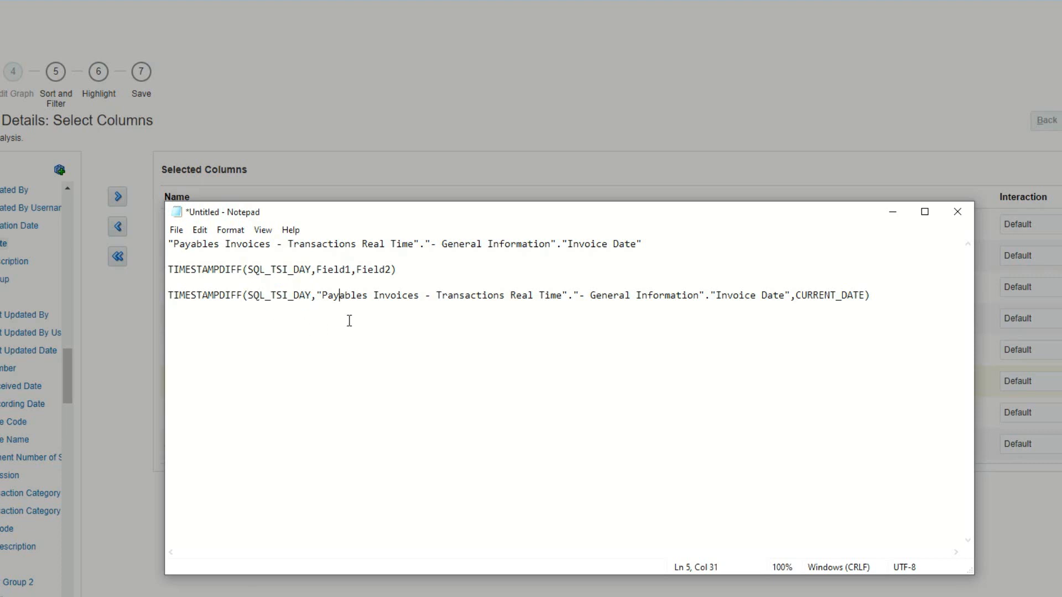
{"action": "left_click_drag", "start_coordinate": [252, 295], "coordinate": [871, 296]}
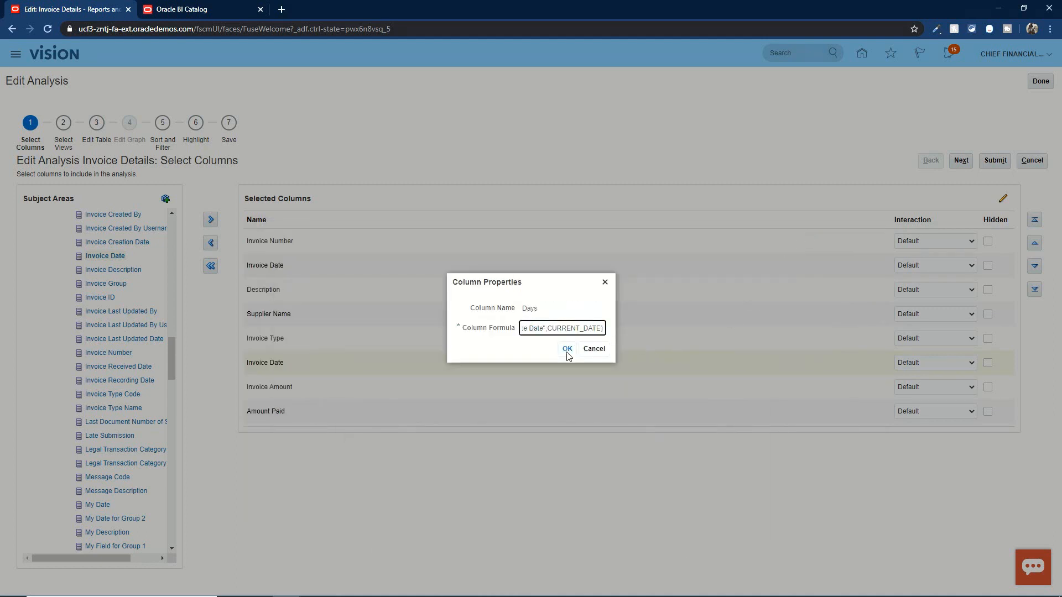
- Apply the Days formula, preview the results table on Select Views and continue to Edit Table
{"action": "left_click", "coordinate": [567, 349]}
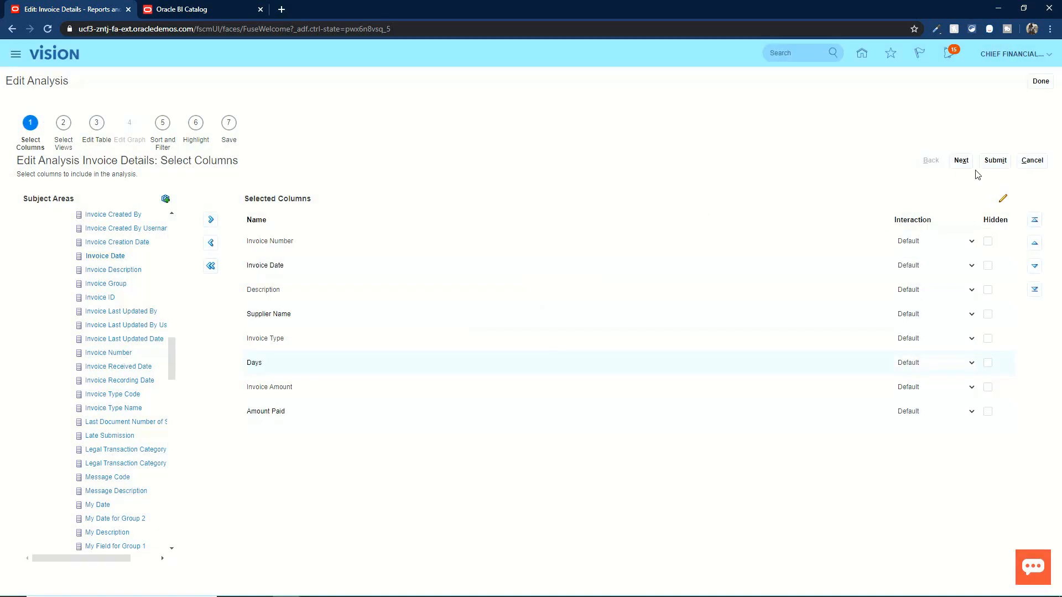
{"action": "left_click", "coordinate": [961, 159]}
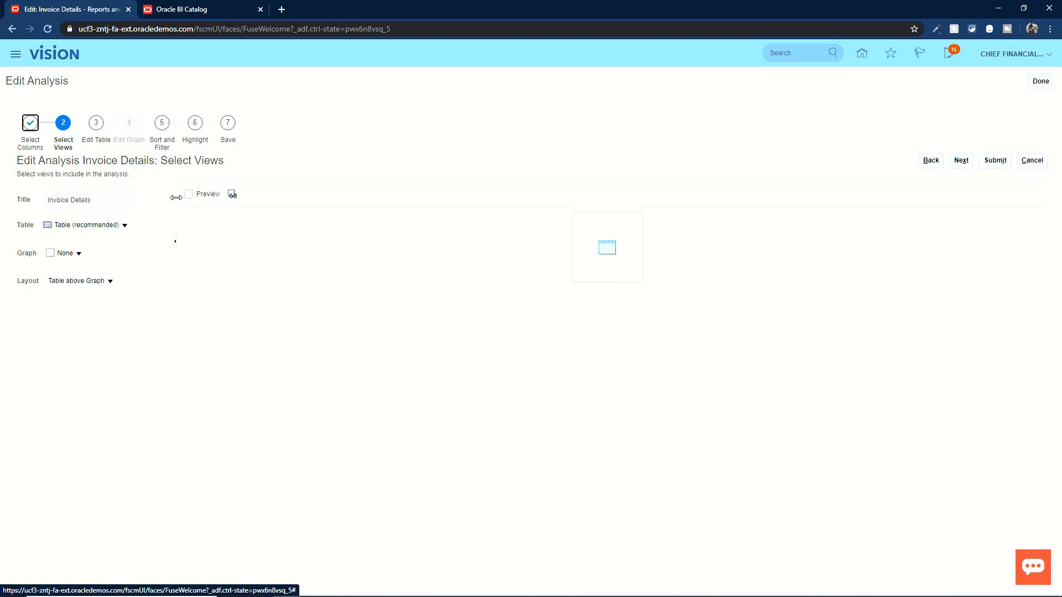
{"action": "left_click", "coordinate": [189, 194]}
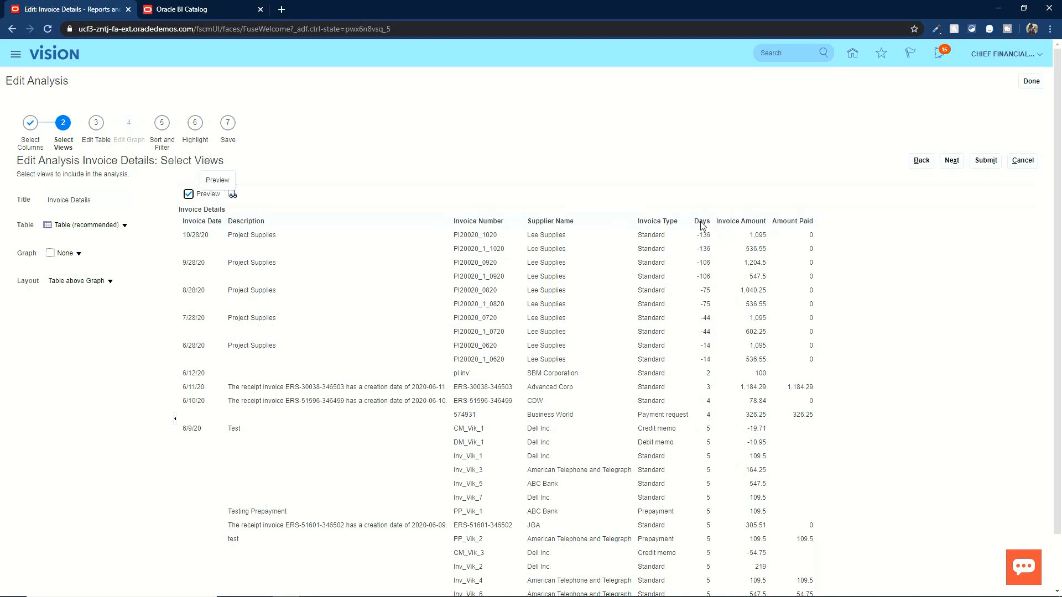
{"action": "mouse_move", "coordinate": [703, 263]}
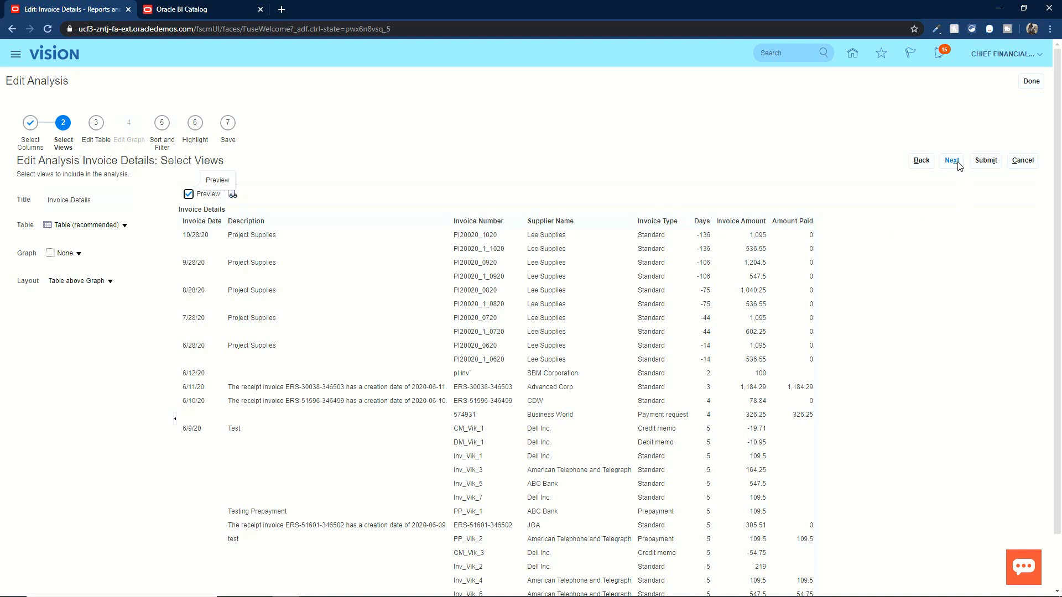
{"action": "mouse_move", "coordinate": [904, 357]}
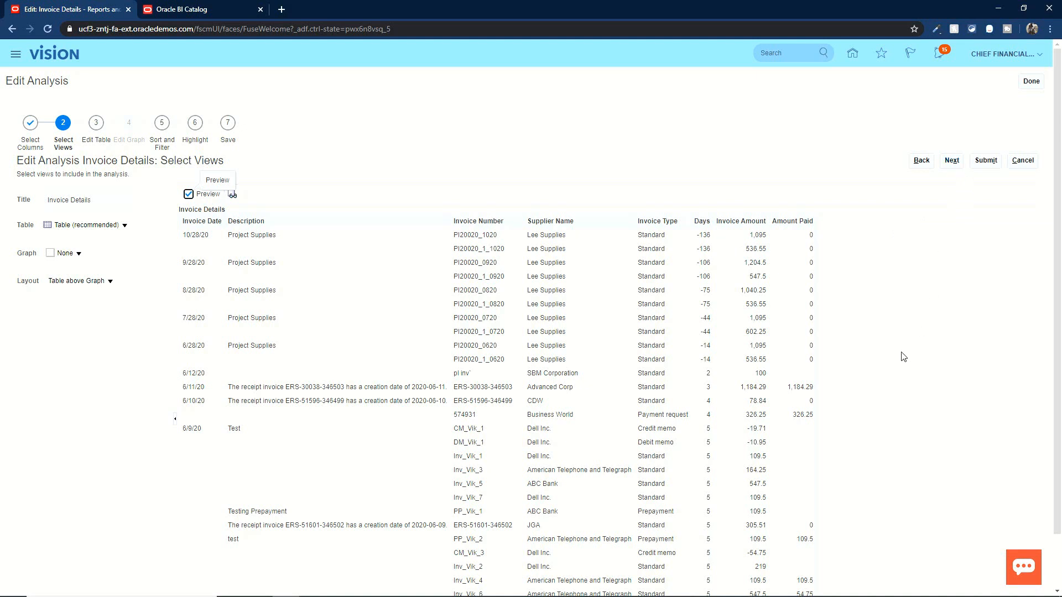
{"action": "mouse_move", "coordinate": [952, 161]}
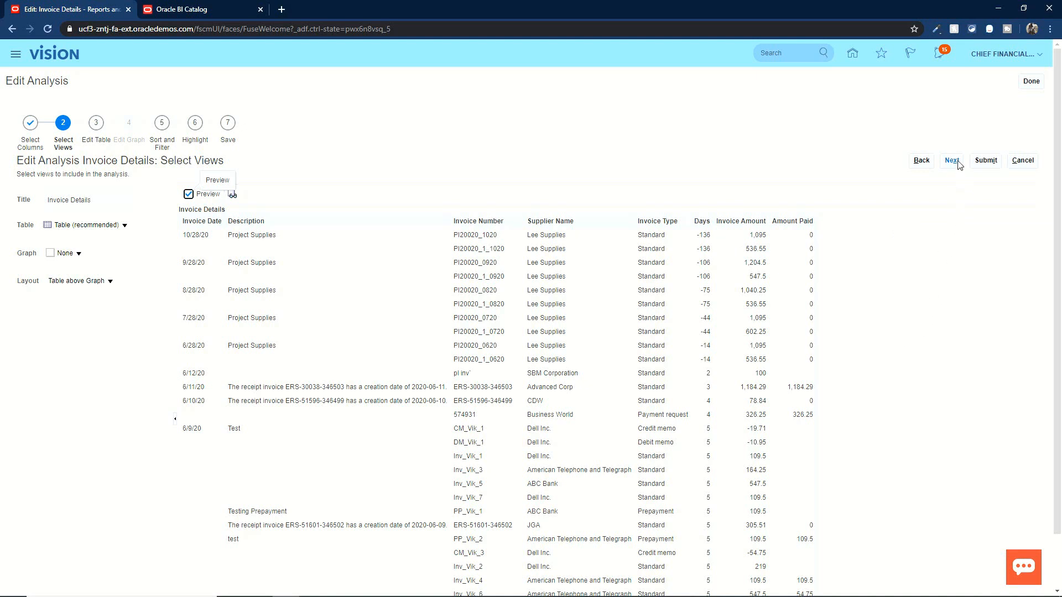
{"action": "left_click", "coordinate": [952, 161]}
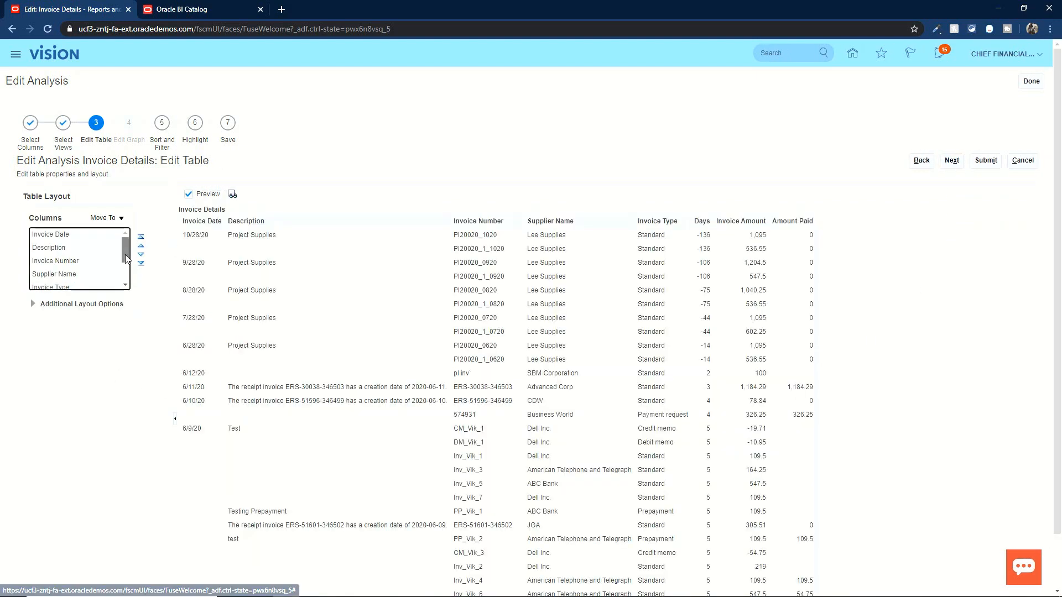
- Move the Invoice Type column to Prompt For so it becomes a prompt above the table
{"action": "left_click", "coordinate": [106, 224]}
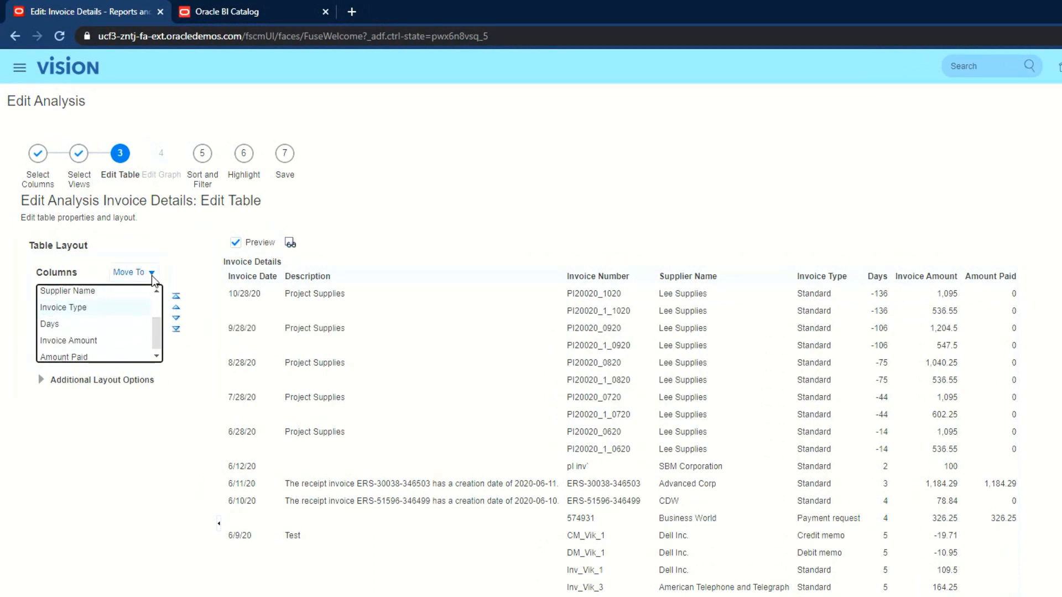
{"action": "left_click", "coordinate": [130, 273]}
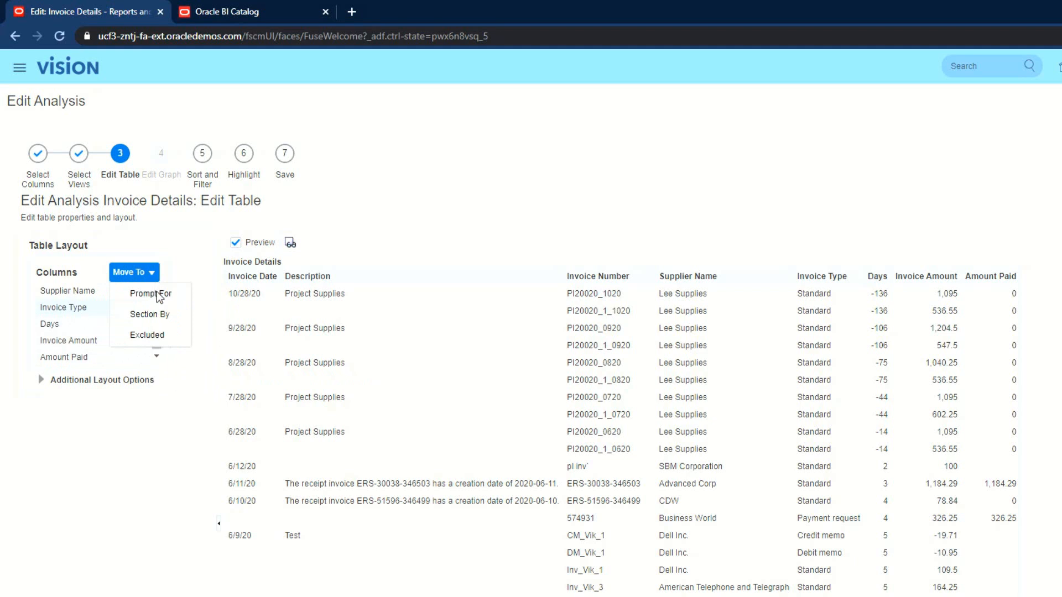
{"action": "mouse_move", "coordinate": [171, 303]}
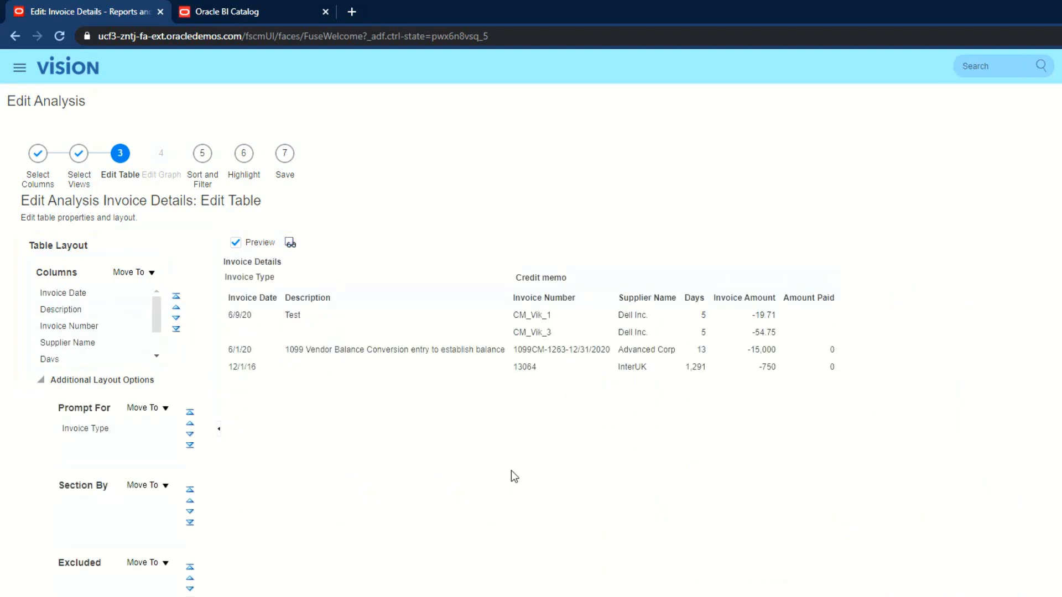
{"action": "mouse_move", "coordinate": [532, 284]}
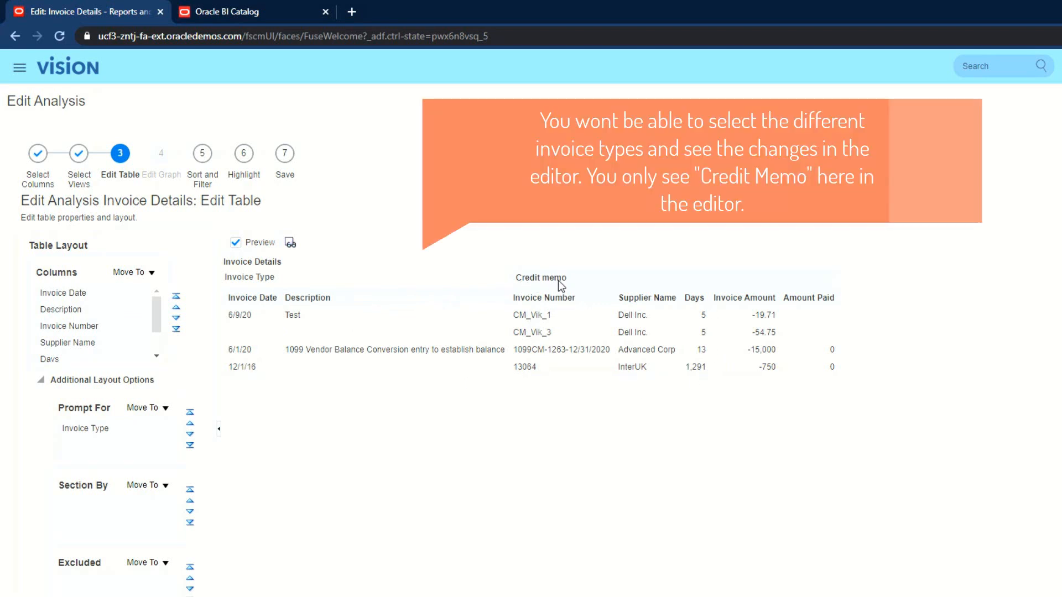
{"action": "mouse_move", "coordinate": [549, 285]}
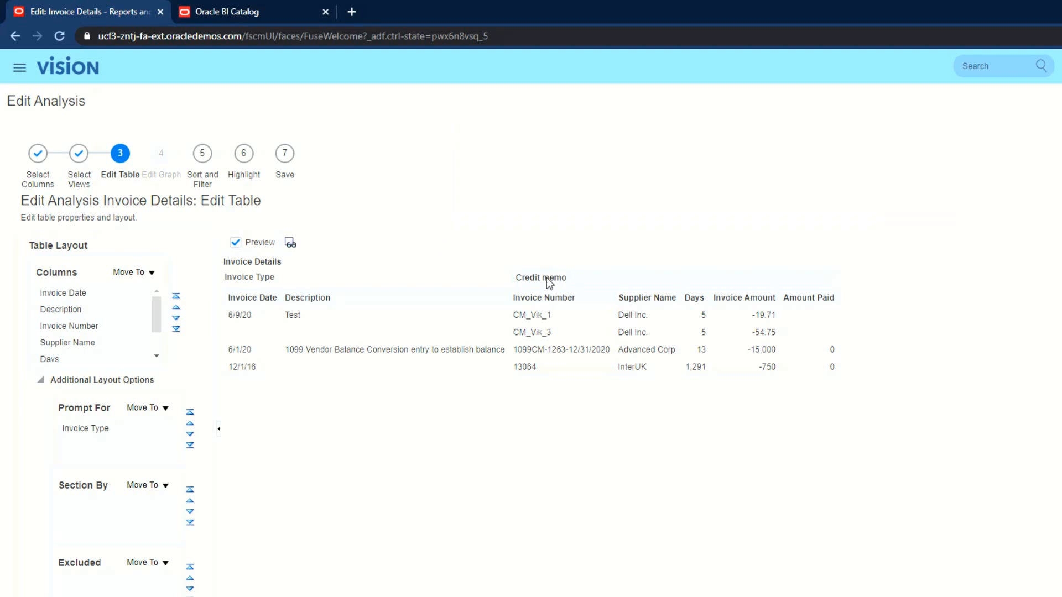
{"action": "mouse_move", "coordinate": [656, 520]}
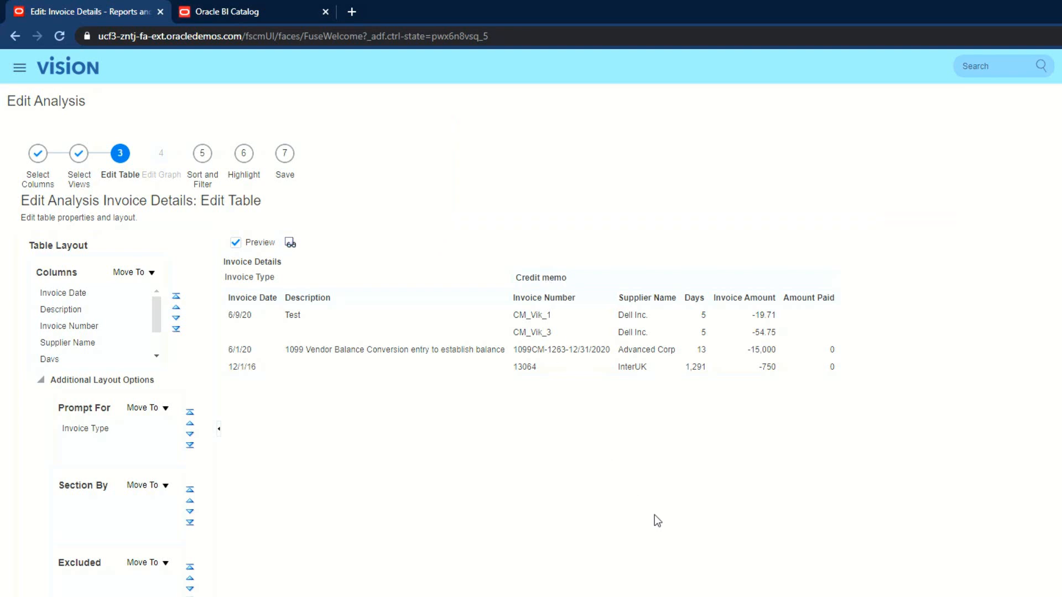
{"action": "mouse_move", "coordinate": [918, 504]}
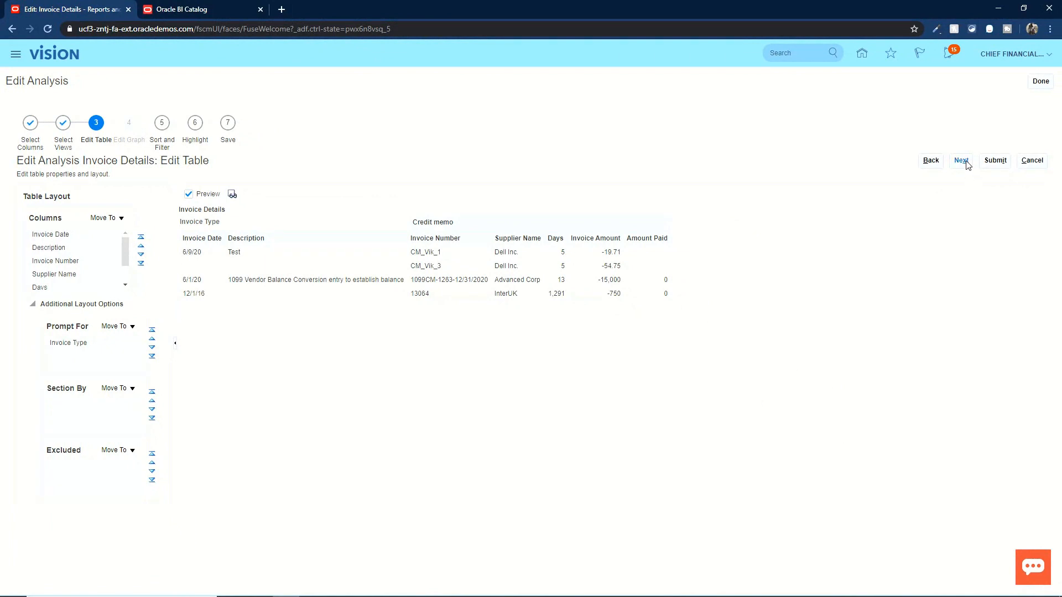
- On Sort and Filter, sort by Days descending and remove the Invoice Date sort
{"action": "left_click", "coordinate": [960, 160]}
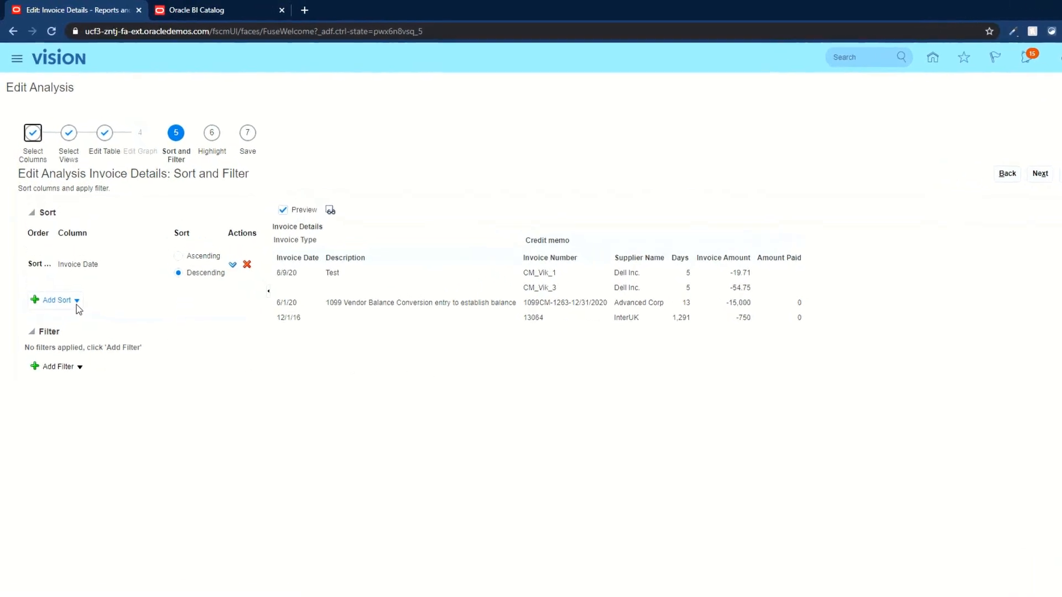
{"action": "left_click", "coordinate": [56, 300]}
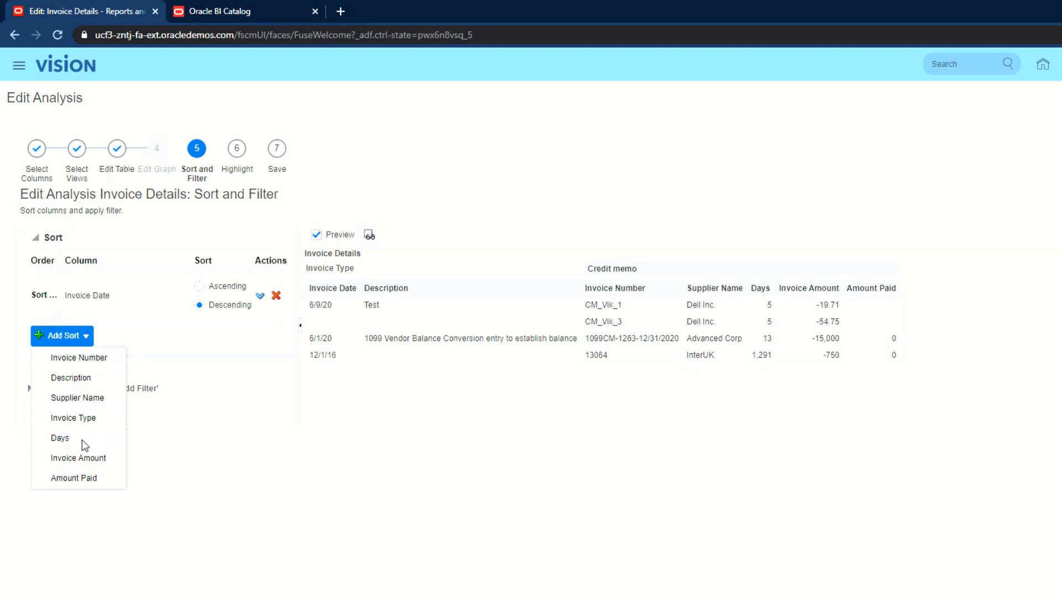
{"action": "left_click", "coordinate": [60, 438]}
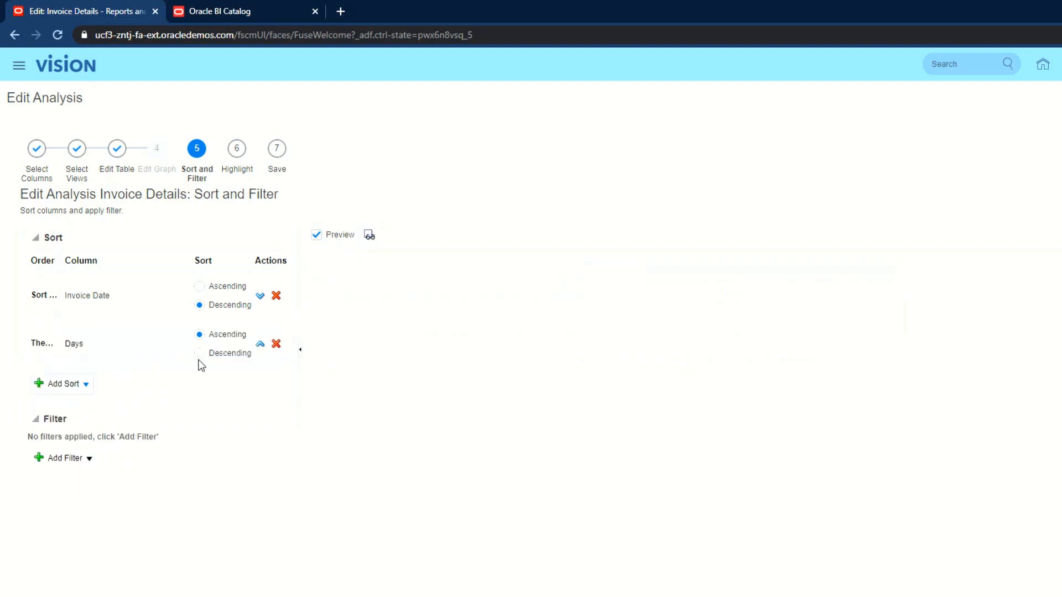
{"action": "left_click", "coordinate": [199, 352]}
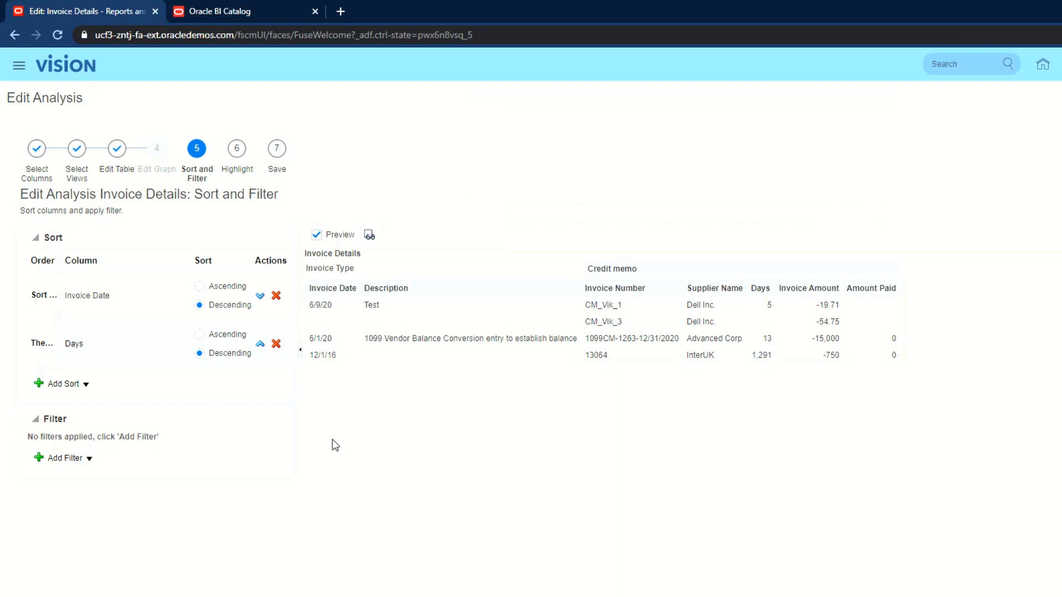
{"action": "mouse_move", "coordinate": [325, 409]}
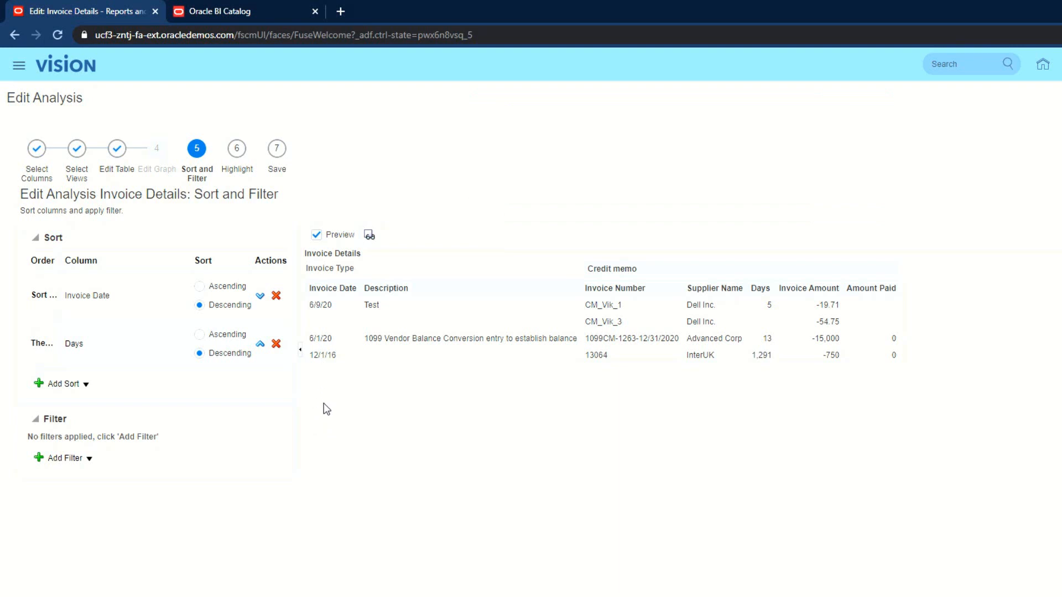
{"action": "mouse_move", "coordinate": [277, 298]}
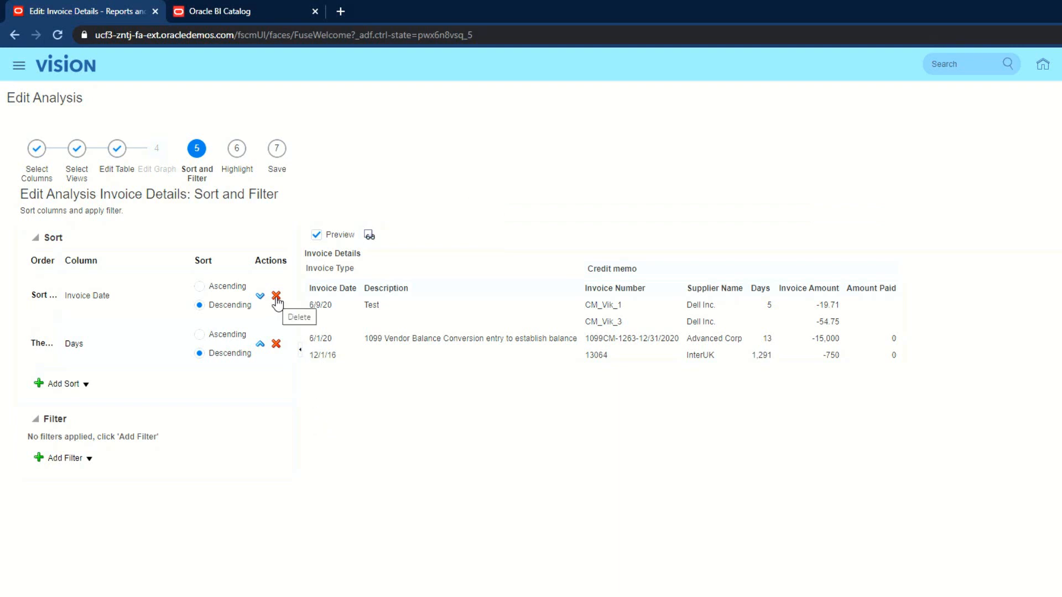
{"action": "left_click", "coordinate": [277, 297]}
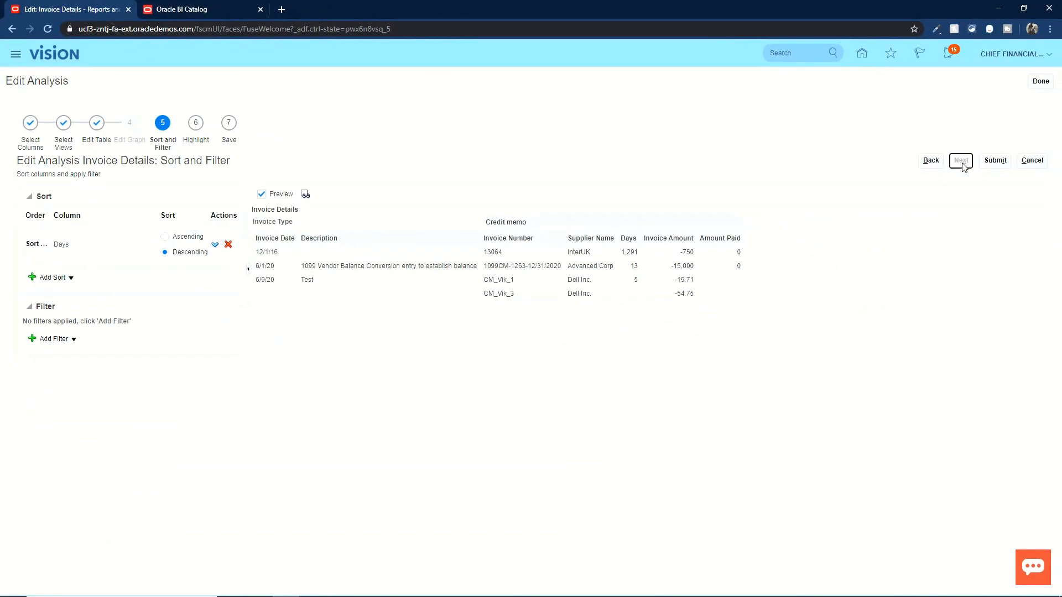
- Submit the analysis, overwriting the existing Invoice Details copy
{"action": "left_click", "coordinate": [960, 160]}
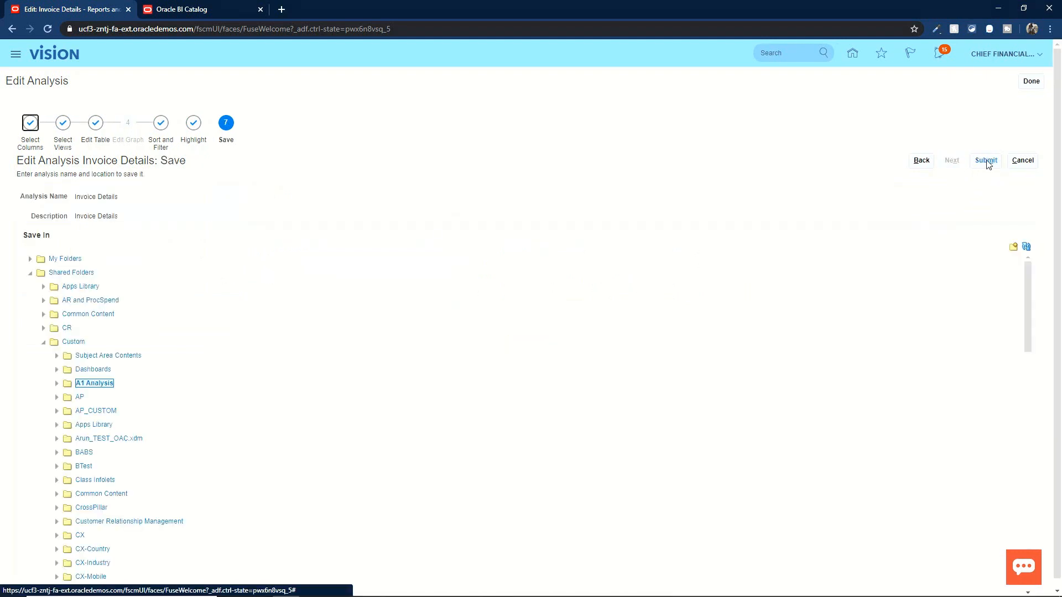
{"action": "left_click", "coordinate": [985, 160]}
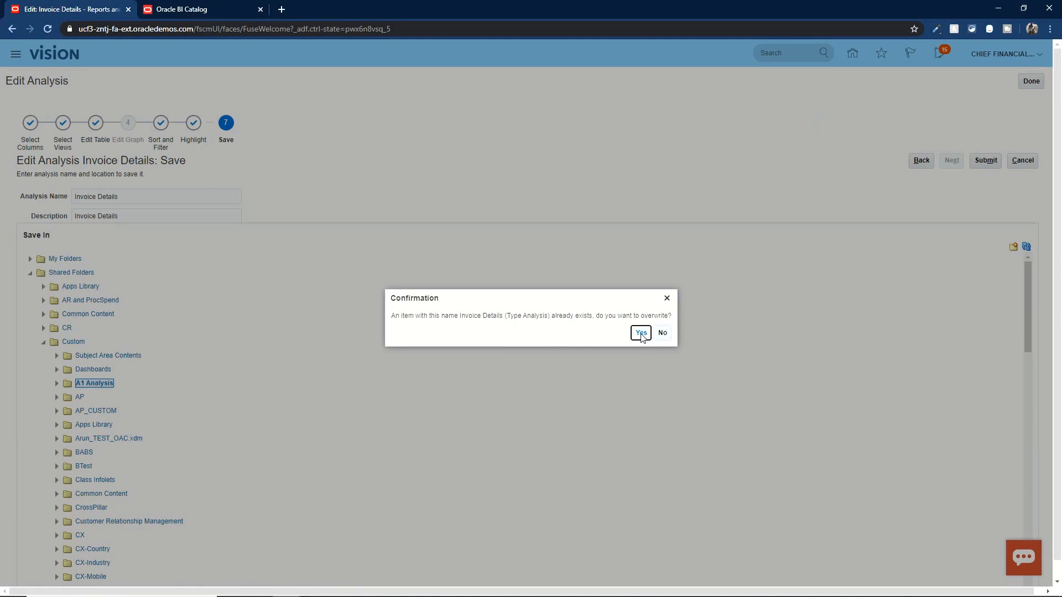
{"action": "left_click", "coordinate": [640, 333]}
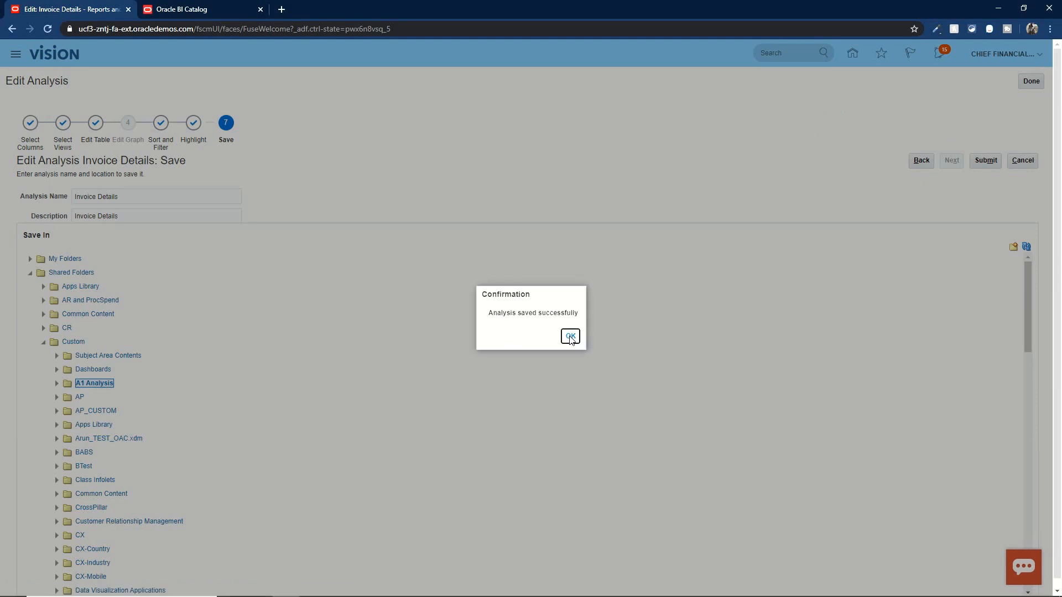
{"action": "left_click", "coordinate": [569, 336]}
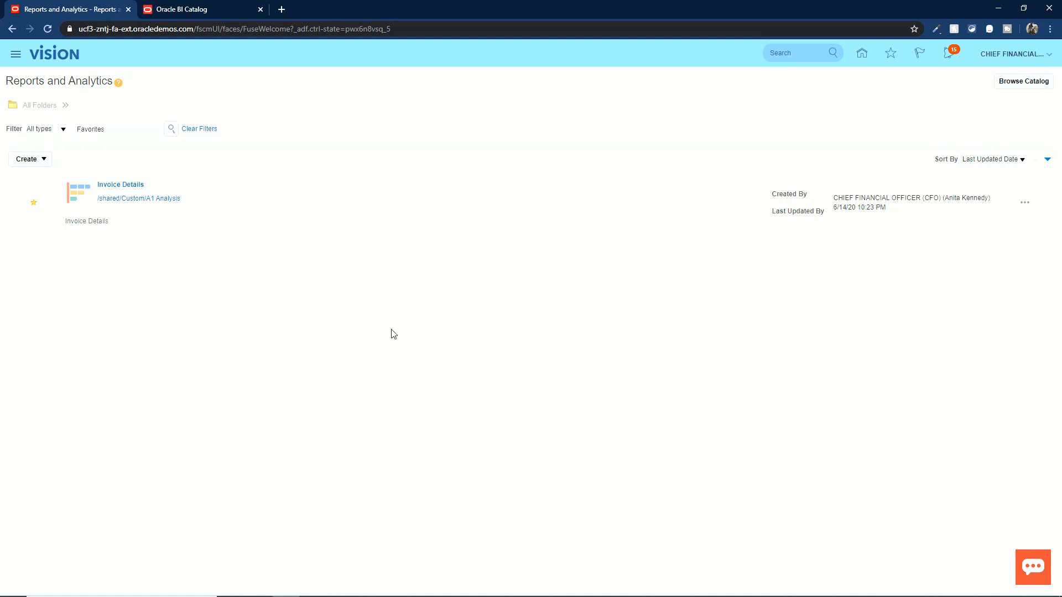
{"action": "mouse_move", "coordinate": [325, 313]}
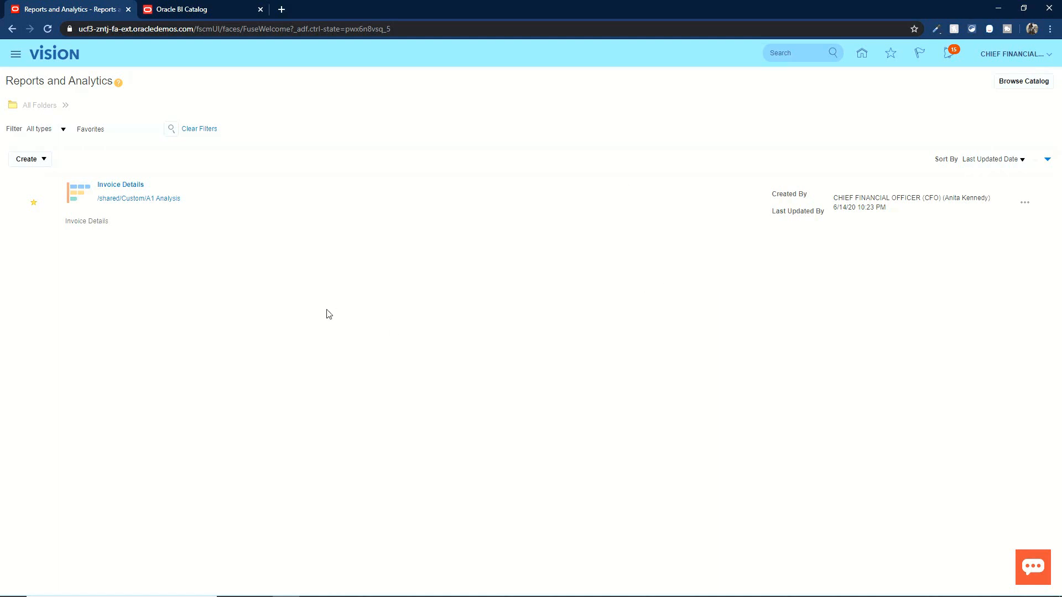
{"action": "mouse_move", "coordinate": [120, 185]}
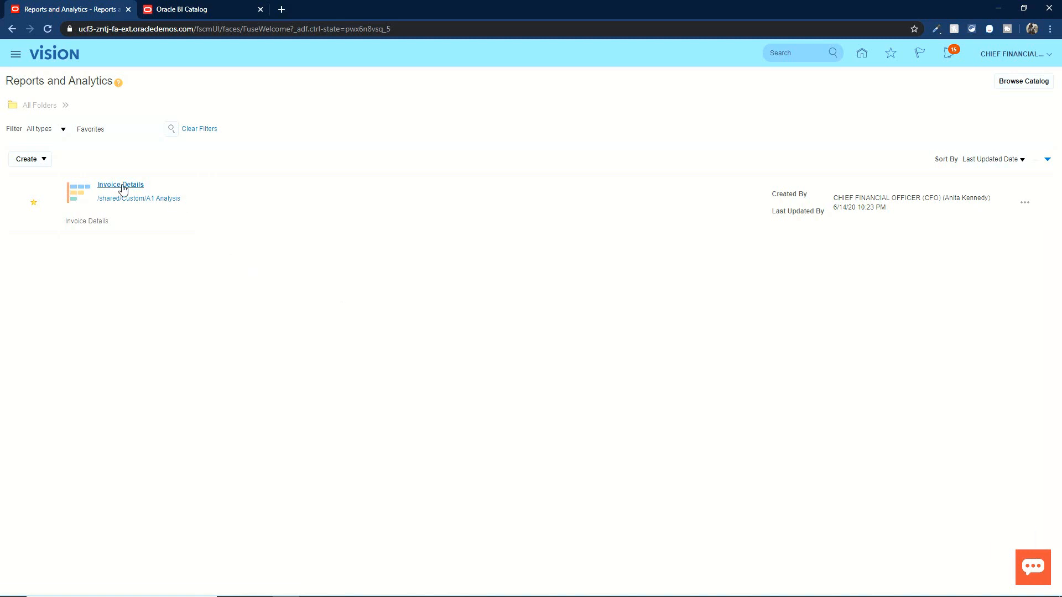
- Run Invoice Details and switch the Invoice Type prompt to Standard, then Prepayment
{"action": "left_click", "coordinate": [119, 185]}
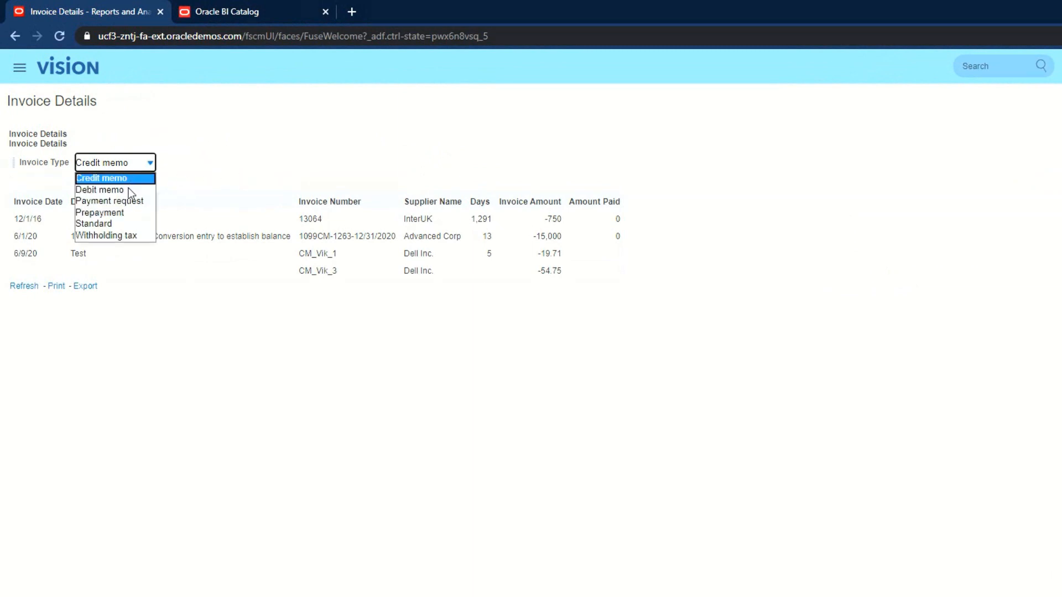
{"action": "left_click", "coordinate": [93, 223]}
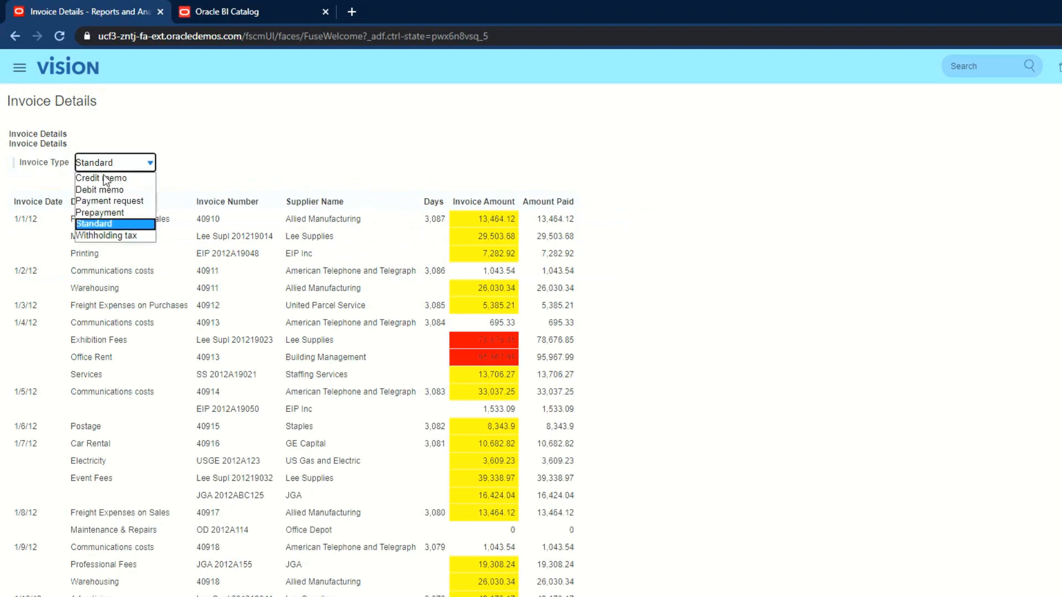
{"action": "left_click", "coordinate": [99, 213]}
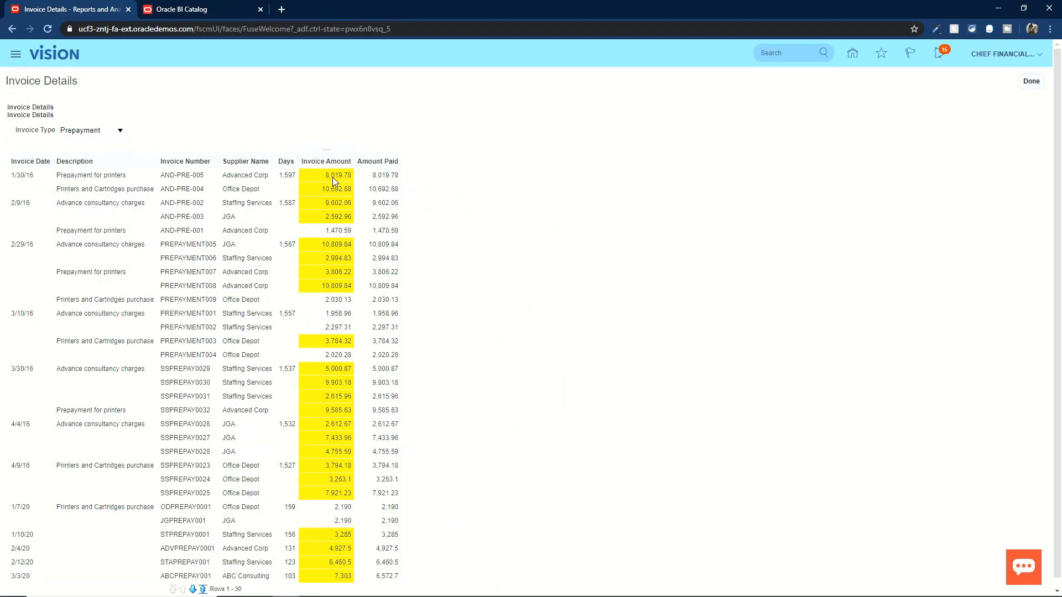
{"action": "mouse_move", "coordinate": [377, 175]}
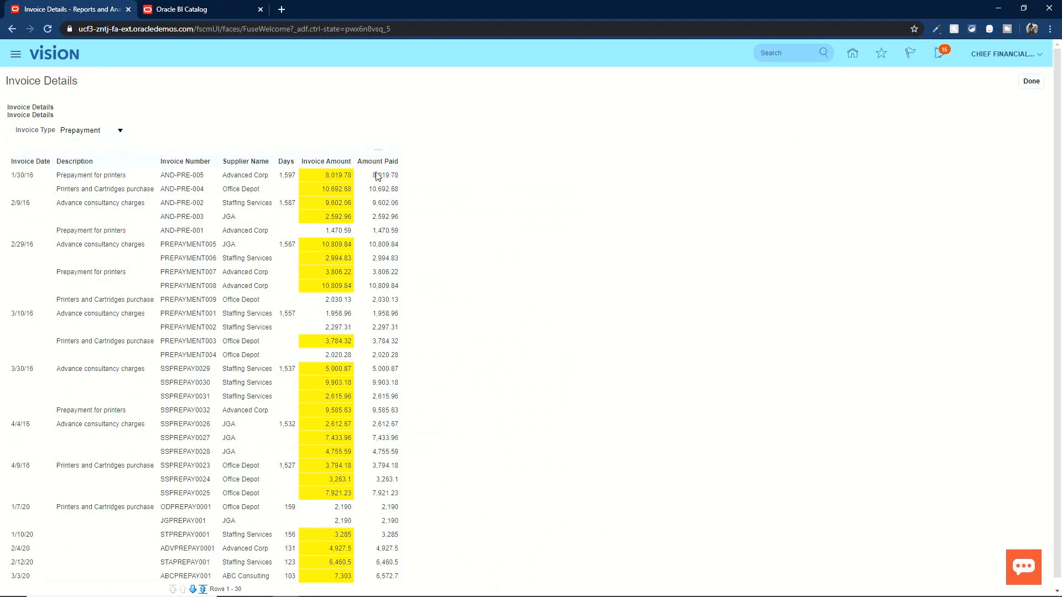